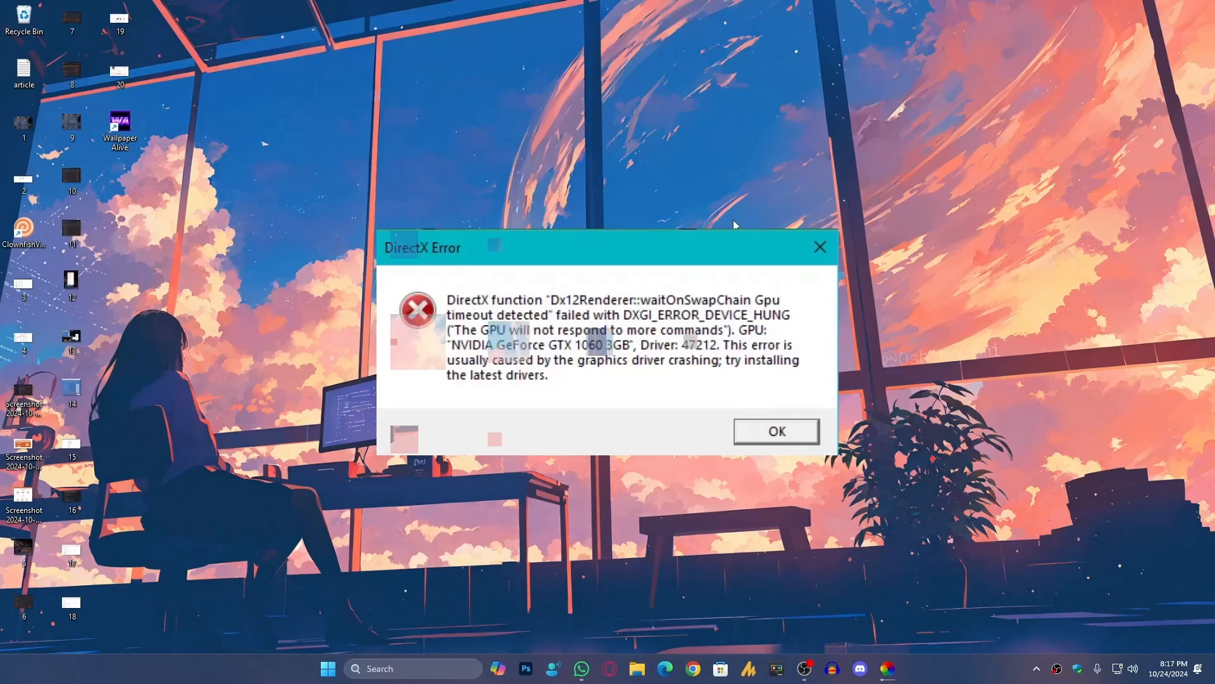
- Dismiss the DirectX GPU timeout error dialog with OK
{"action": "left_click", "coordinate": [775, 431]}
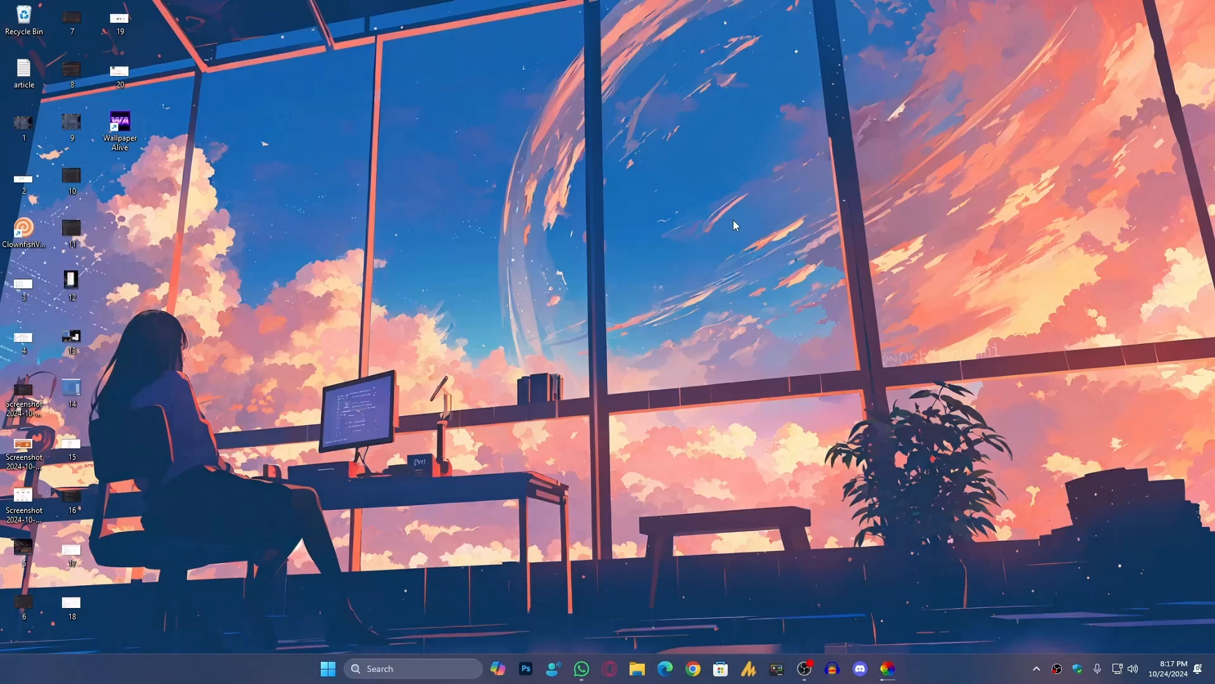
{"action": "mouse_move", "coordinate": [518, 313]}
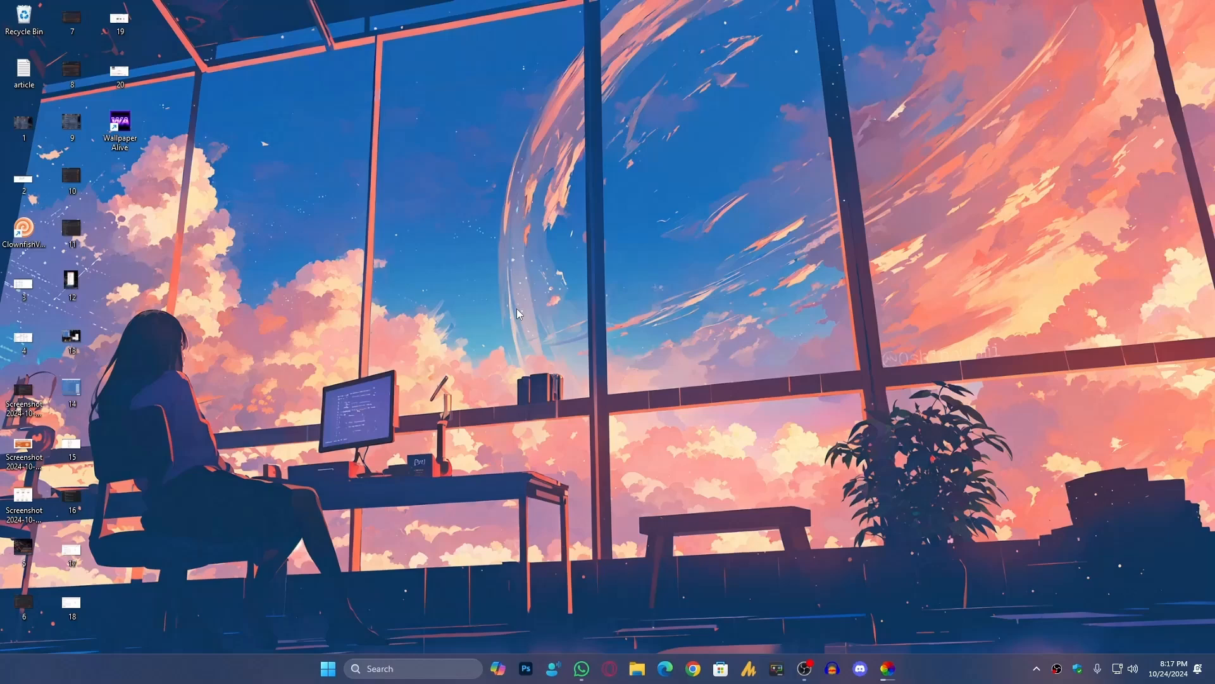
{"action": "mouse_move", "coordinate": [541, 504]}
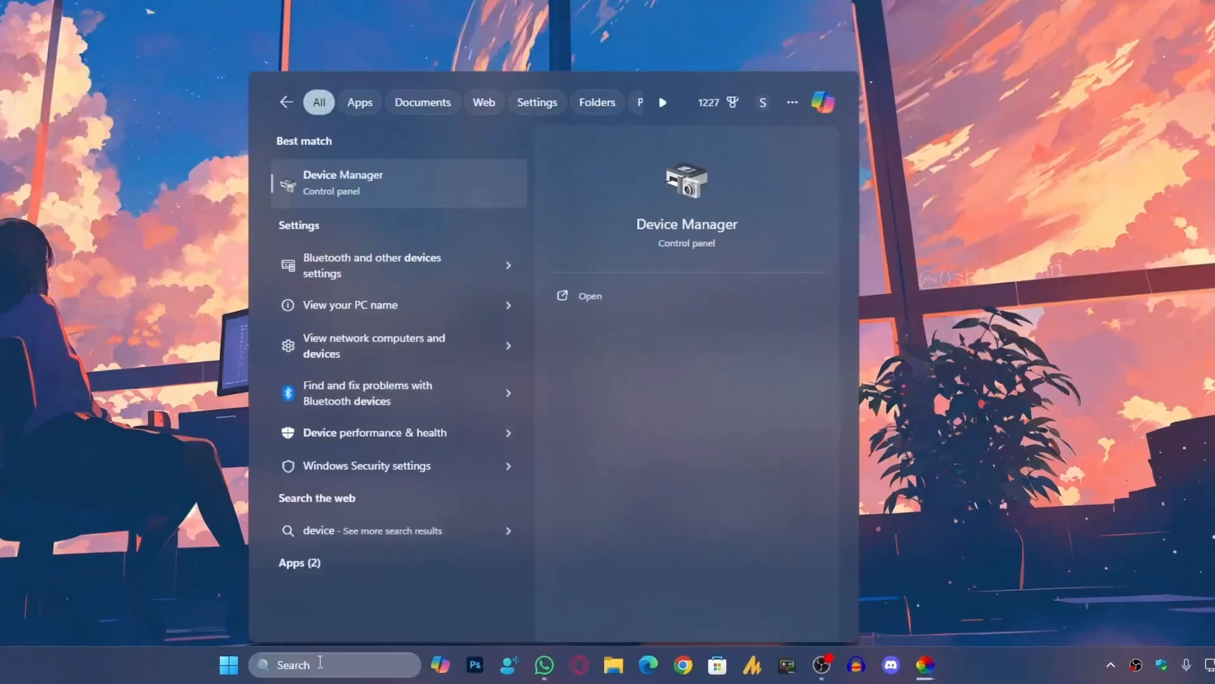
- Run an automatic driver search for the GeForce GTX 1060 in Device Manager, confirming drivers are current
{"action": "left_click", "coordinate": [590, 295]}
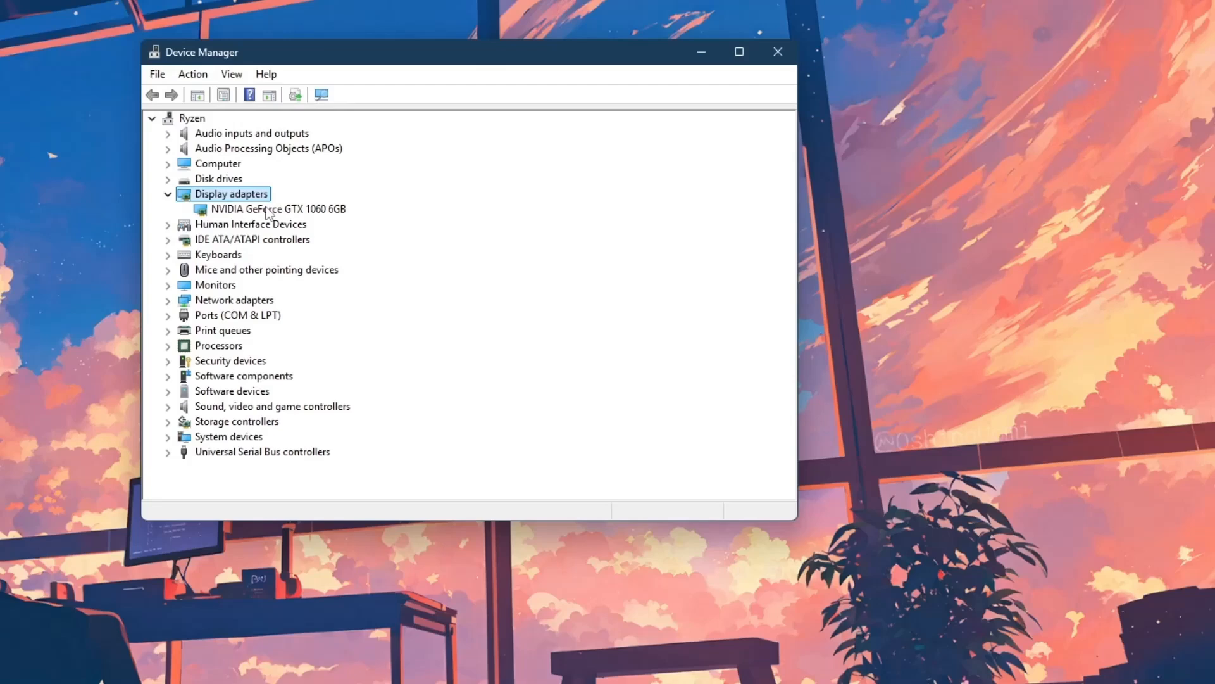
{"action": "right_click", "coordinate": [276, 208]}
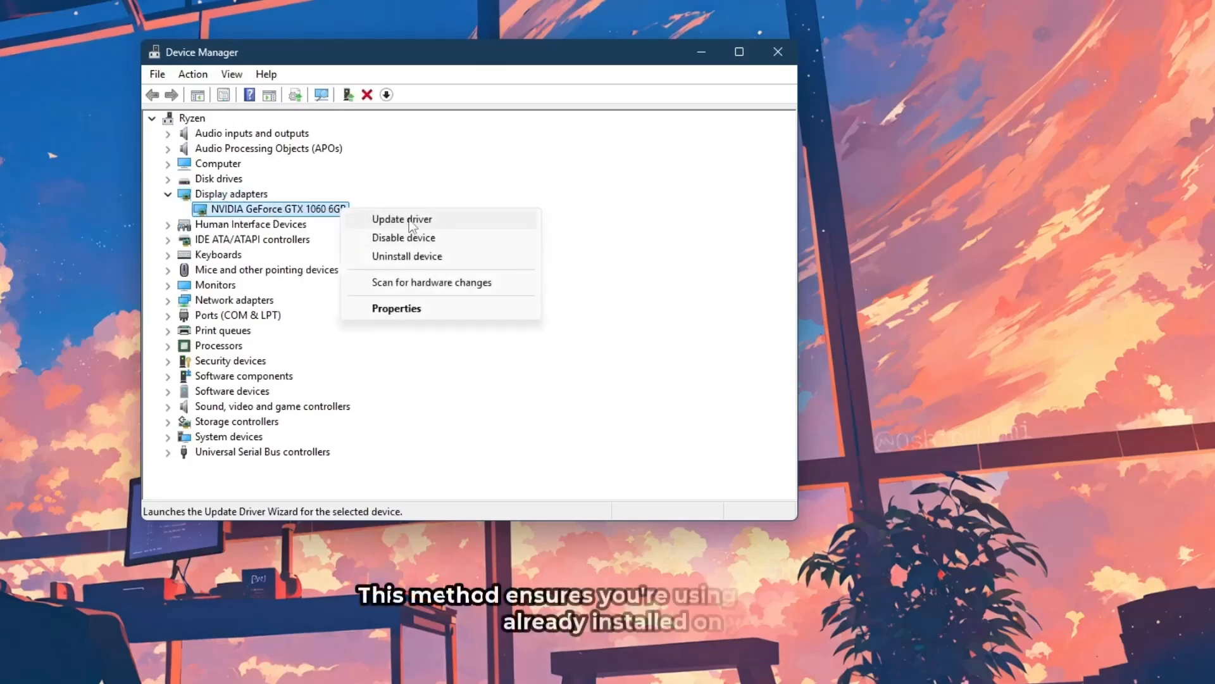
{"action": "left_click", "coordinate": [401, 218]}
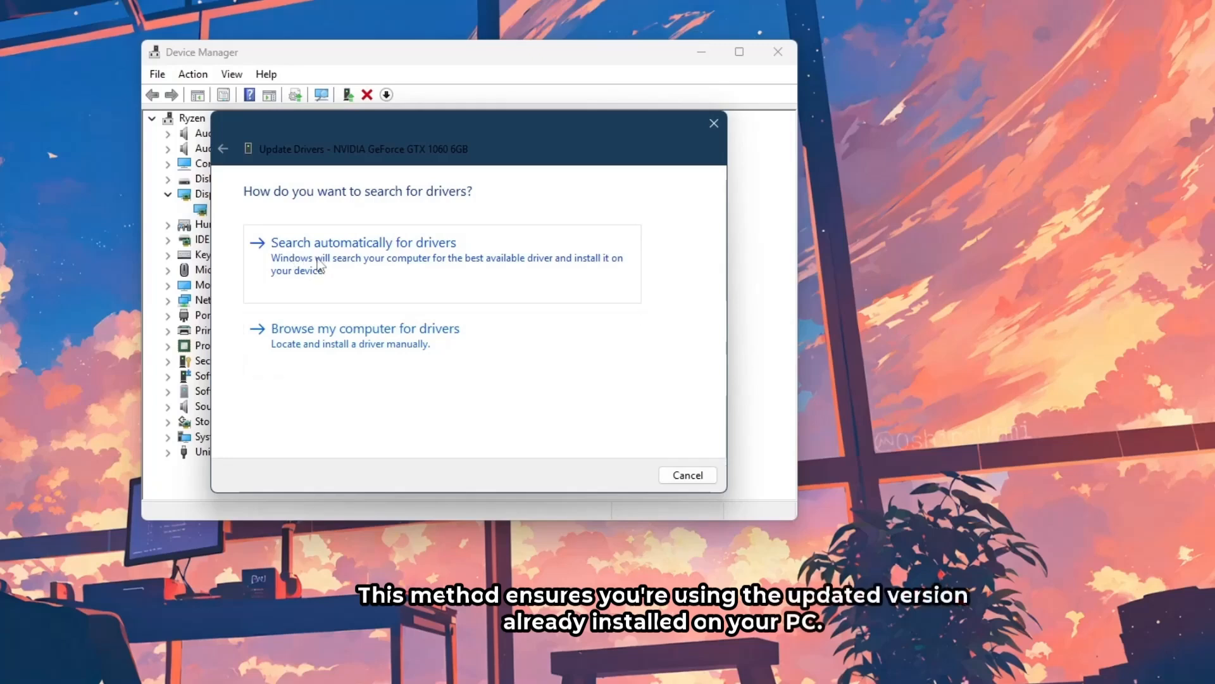
{"action": "mouse_move", "coordinate": [411, 272]}
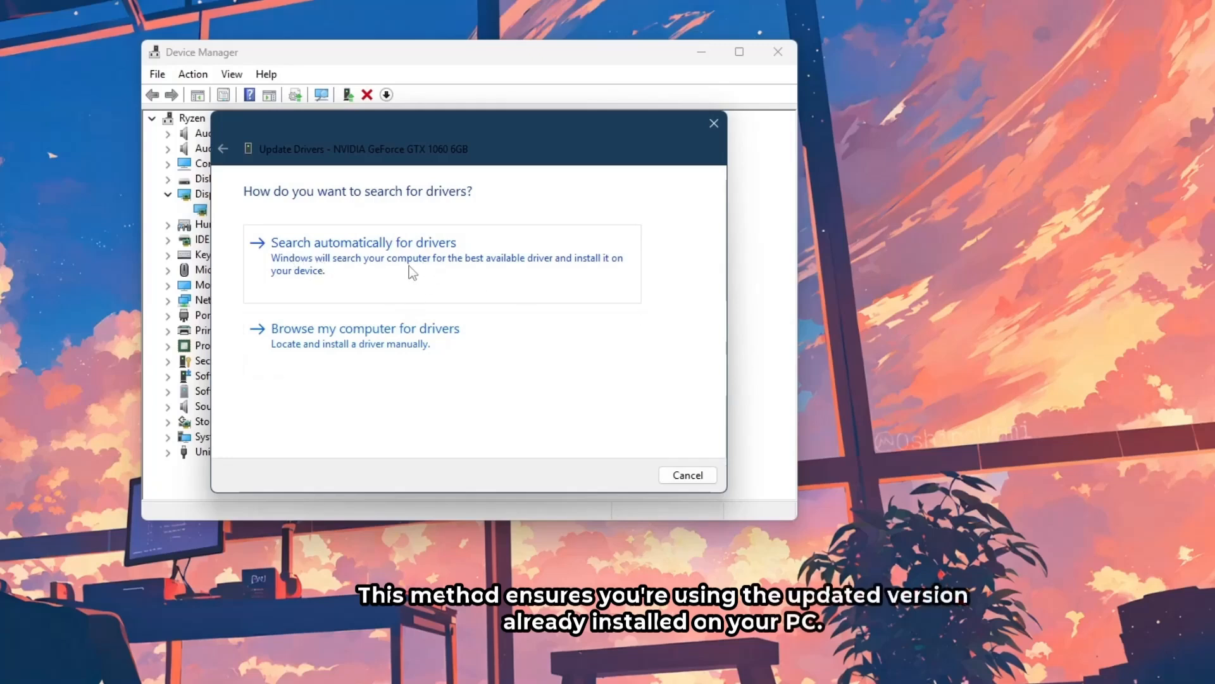
{"action": "left_click", "coordinate": [362, 242]}
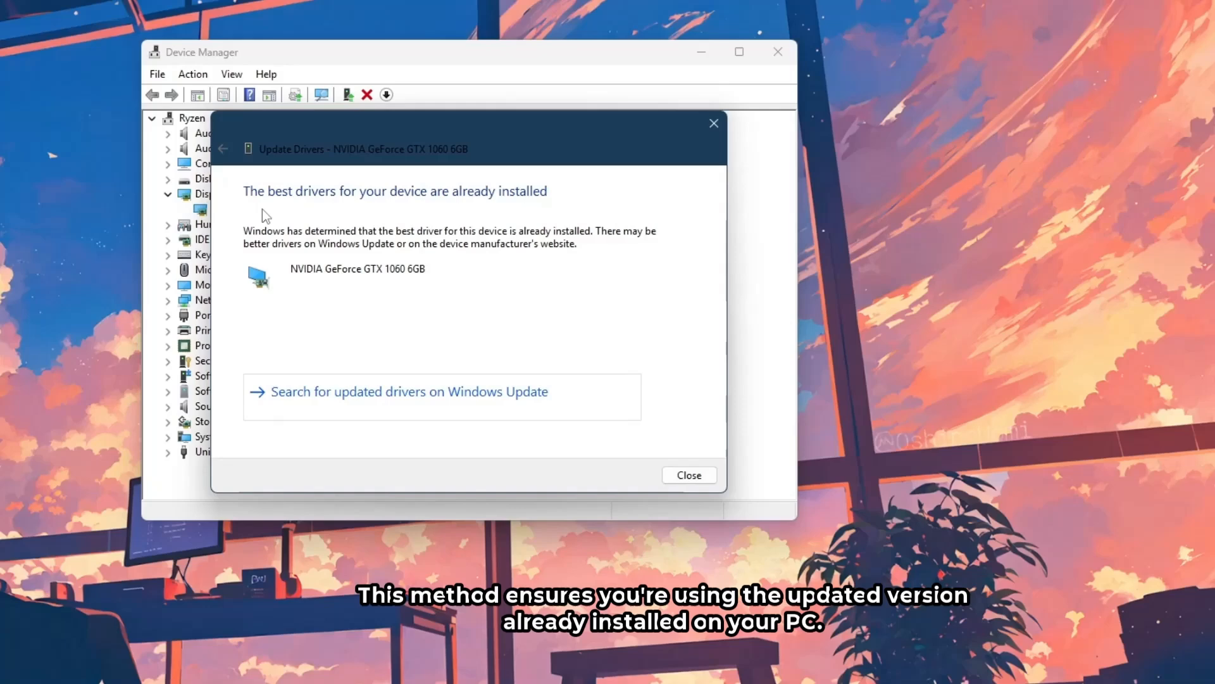
{"action": "mouse_move", "coordinate": [386, 207]}
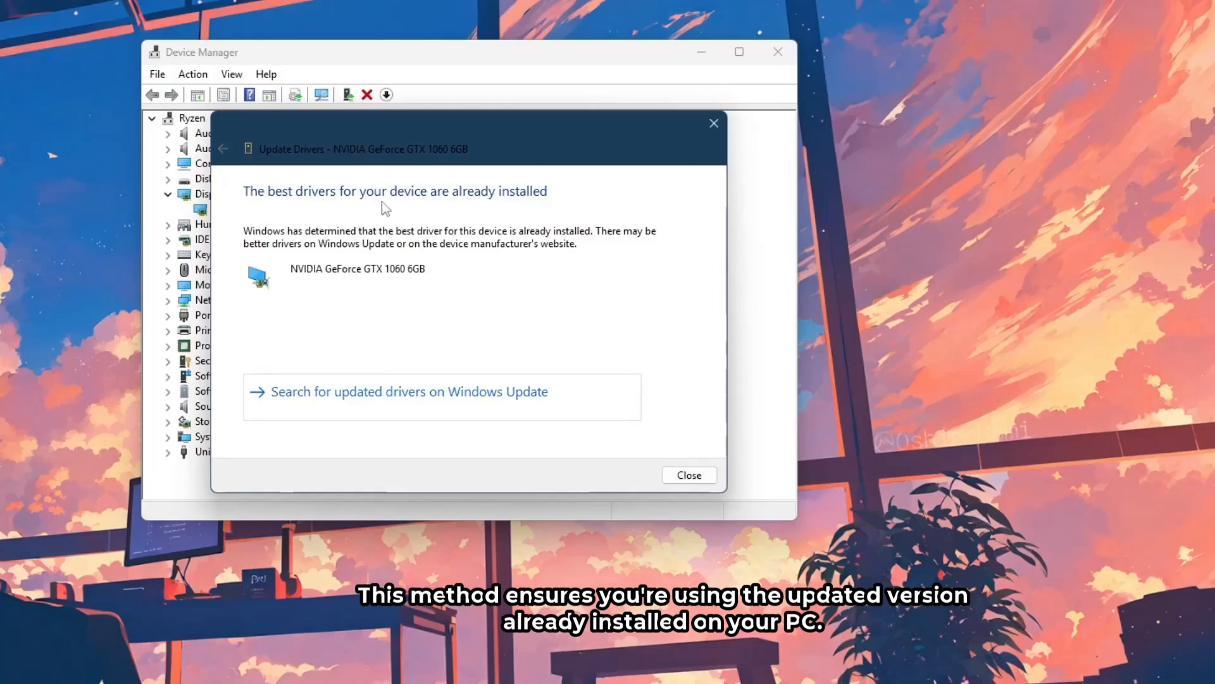
{"action": "left_click", "coordinate": [688, 474]}
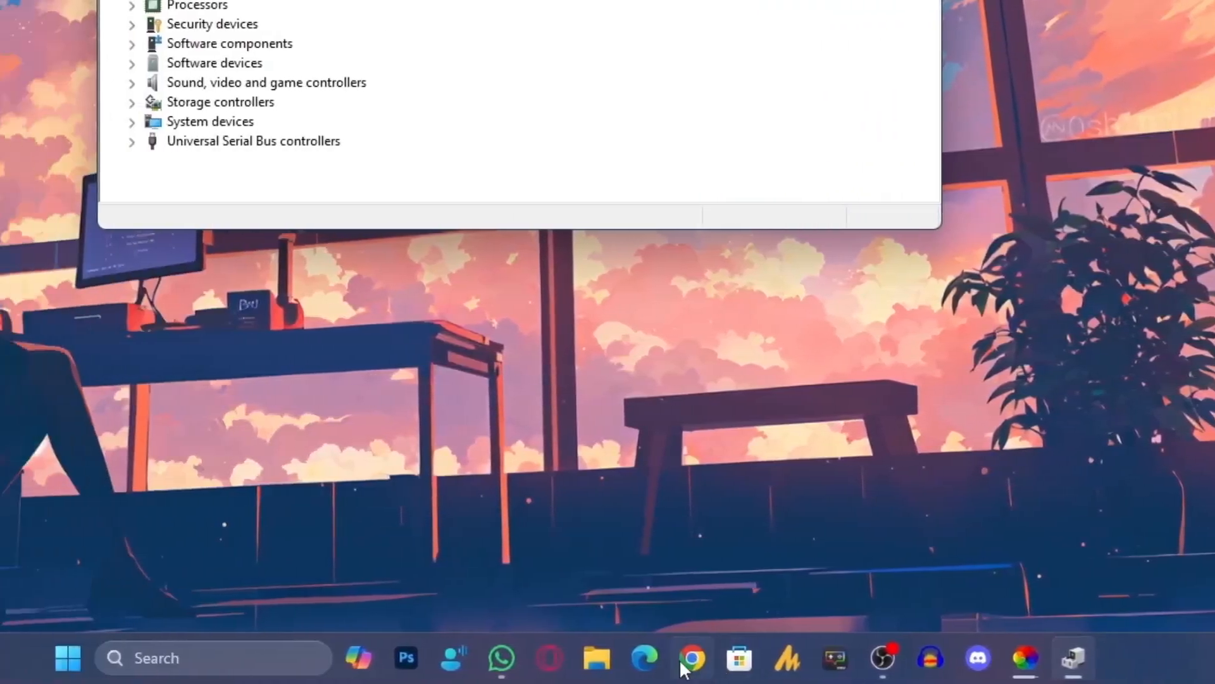
- Search 'nvidia drivers' in Chrome and open the official NVIDIA drivers result
{"action": "left_click", "coordinate": [690, 658]}
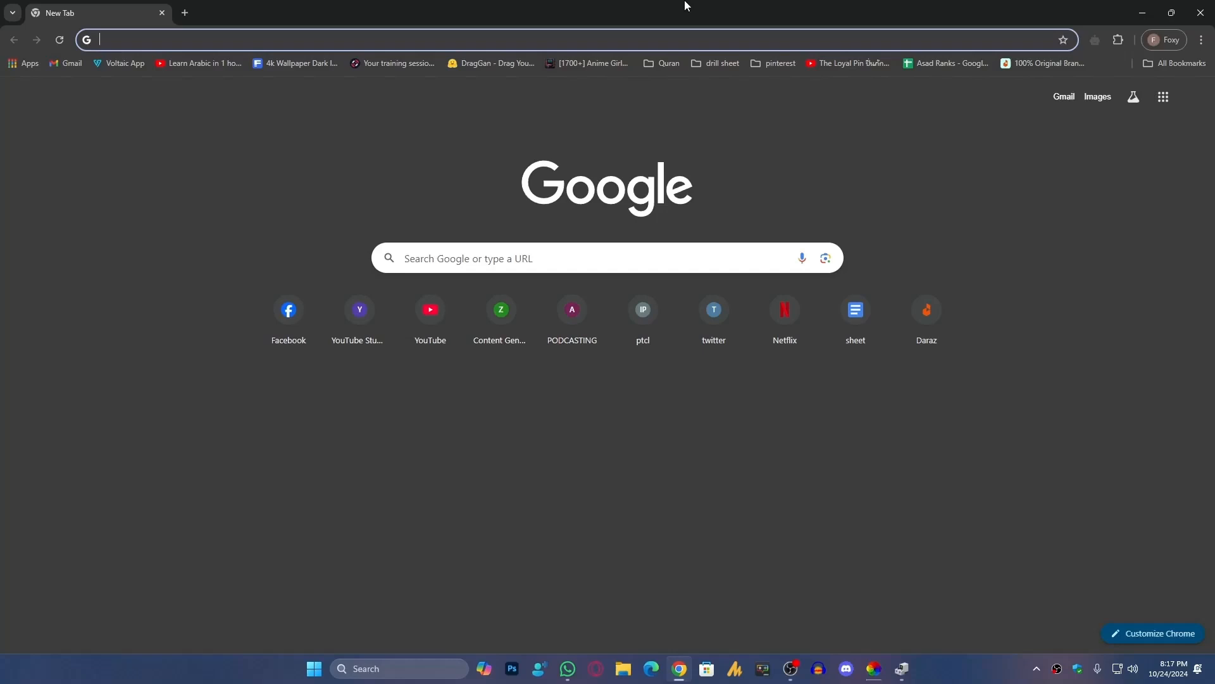
{"action": "type", "text": "nvidia drivers"}
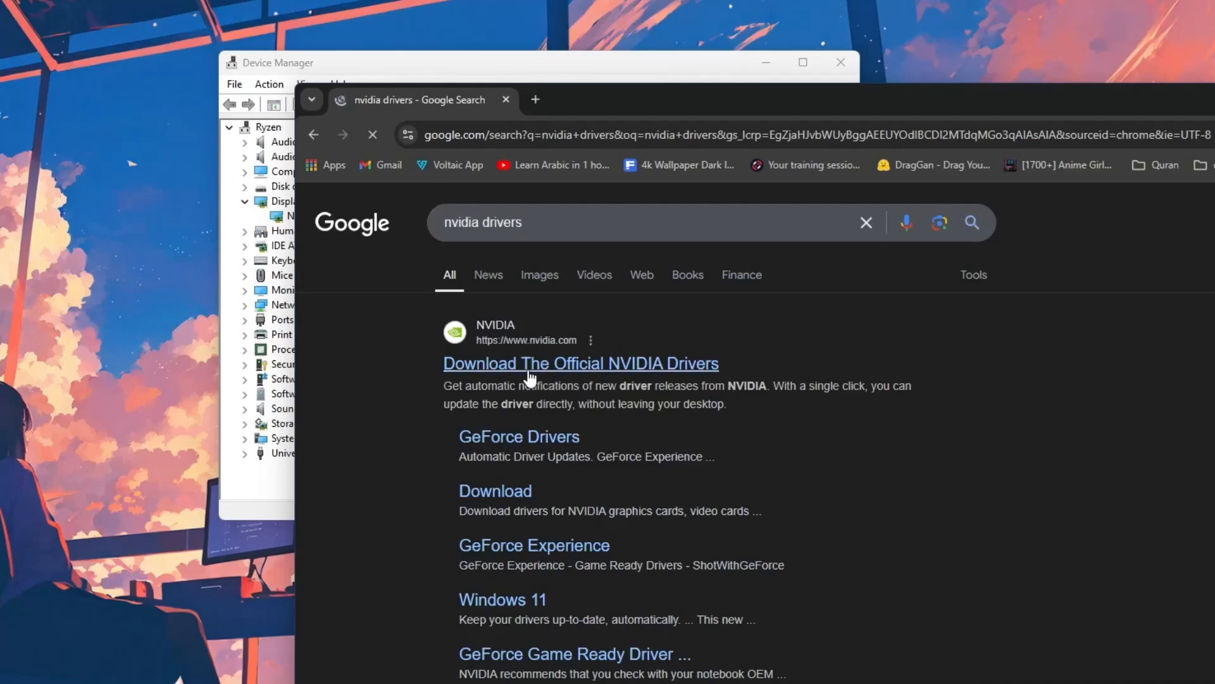
{"action": "left_click", "coordinate": [581, 363]}
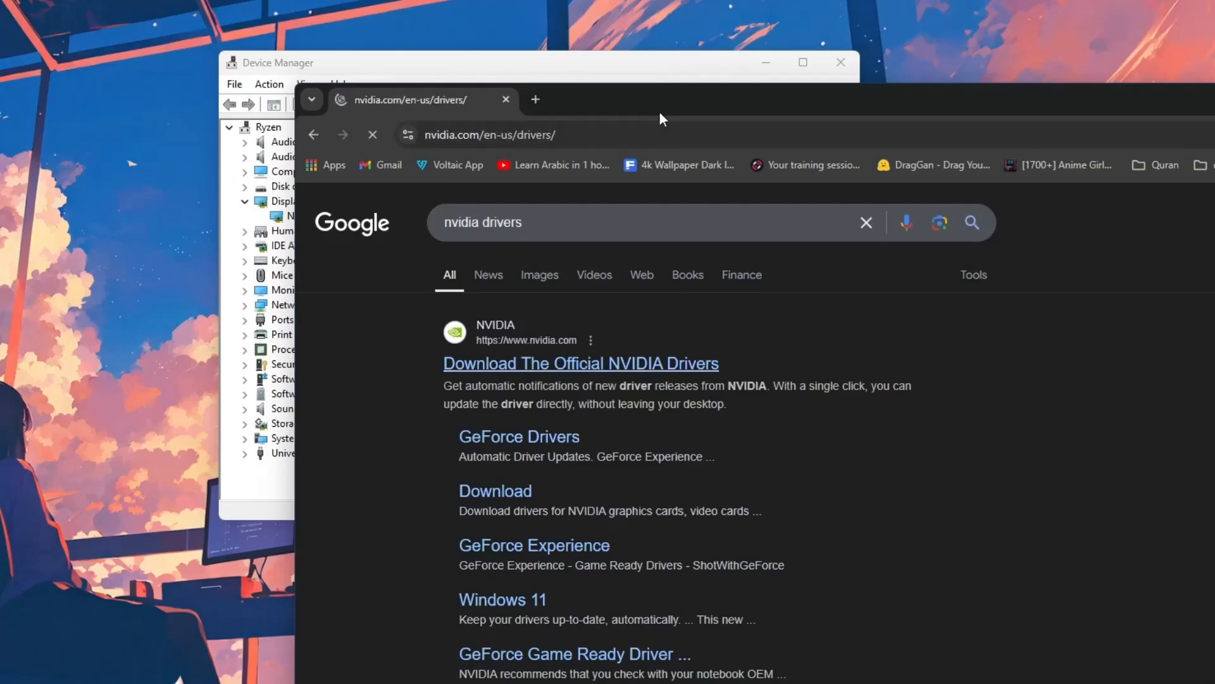
{"action": "left_click", "coordinate": [580, 363]}
{"action": "type", "text": "geforce gt"}
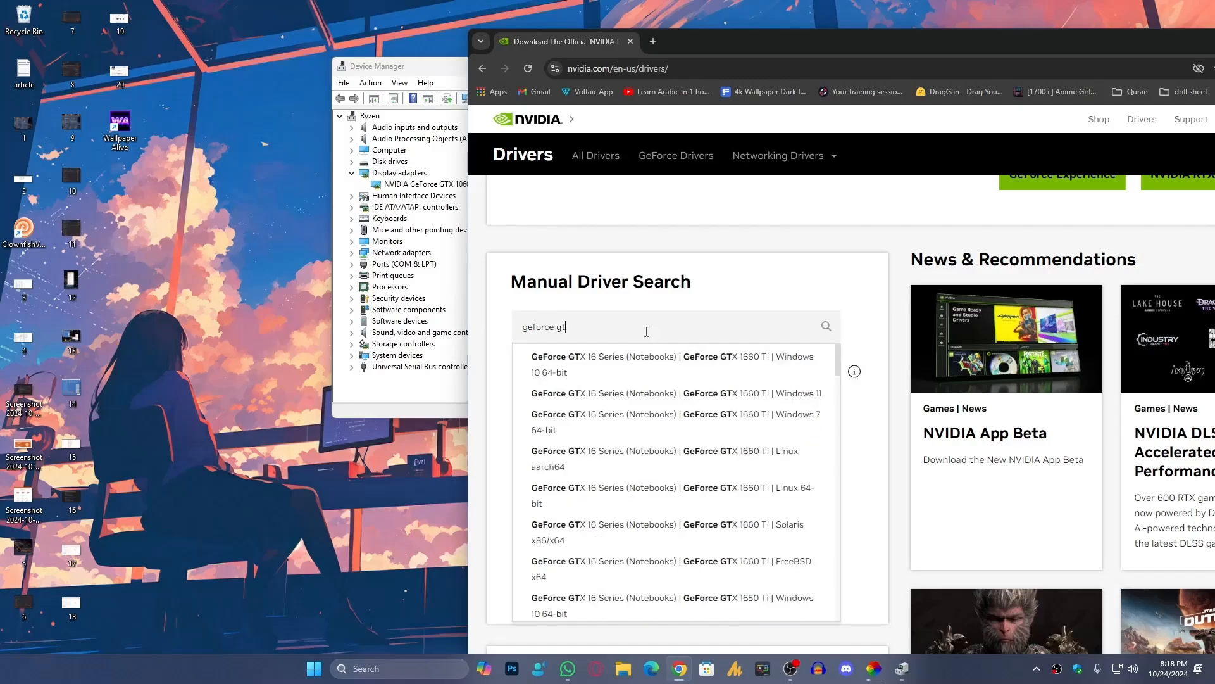
- Type 'gtx 1060' and pick GeForce 10 Series | GeForce GTX 1060 | Windows 11
{"action": "type", "text": "x 1060"}
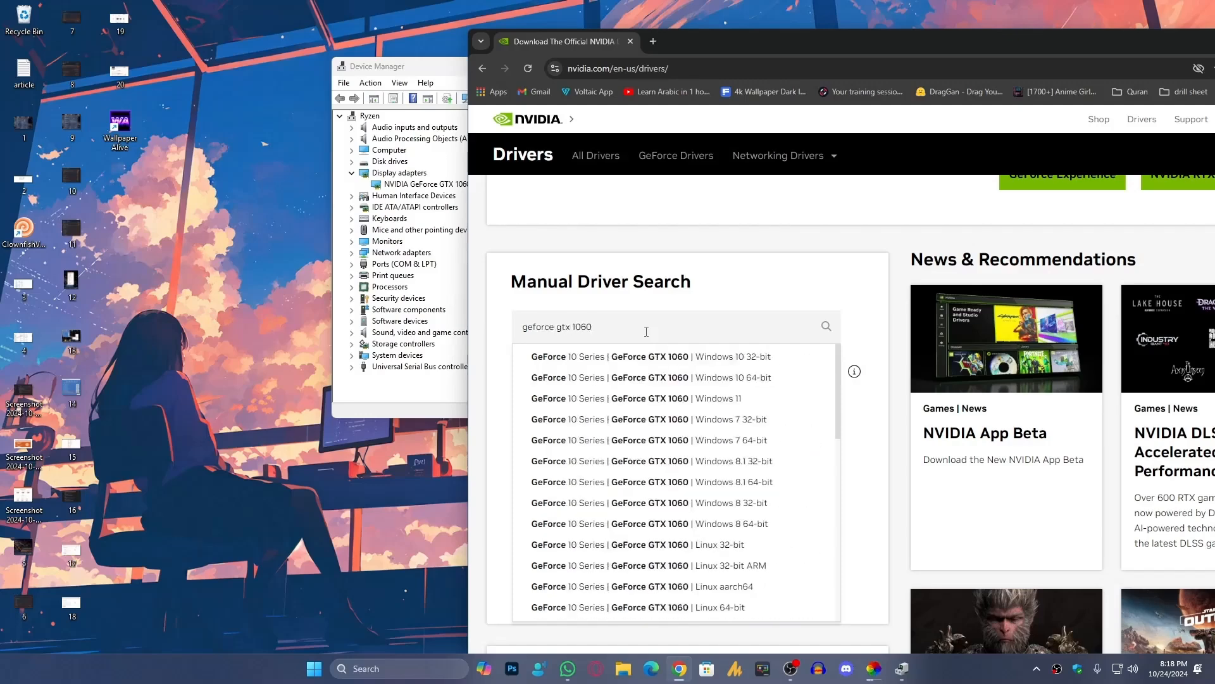
{"action": "mouse_move", "coordinate": [750, 377]}
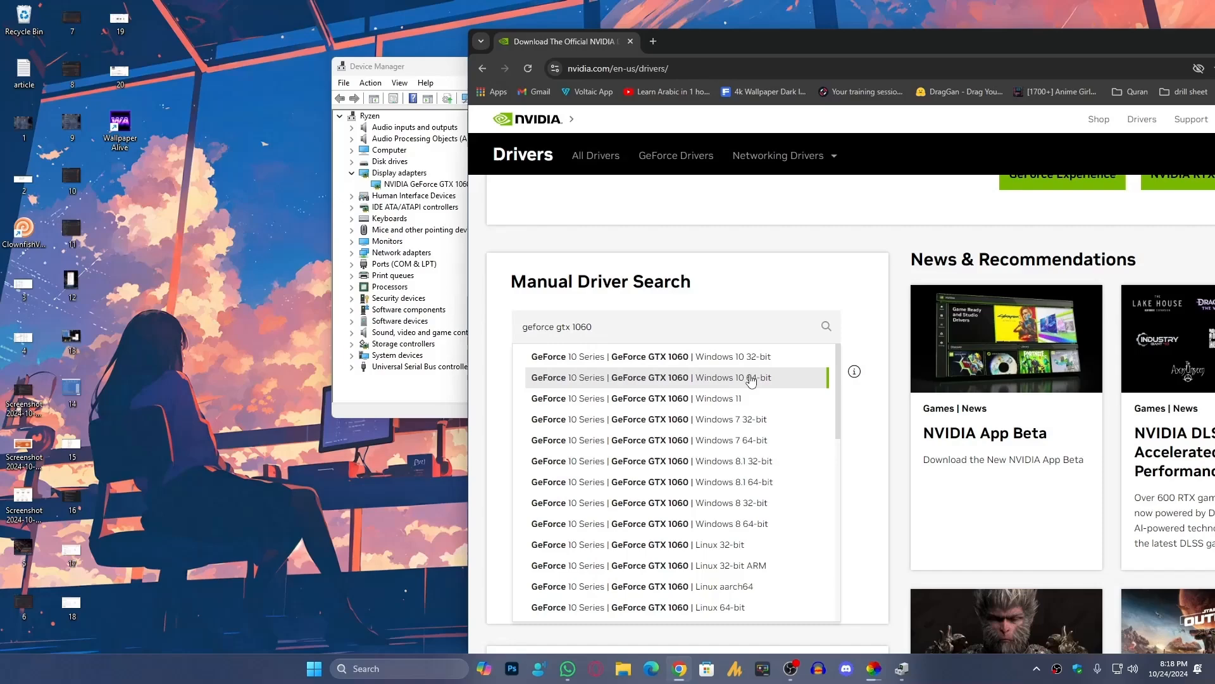
{"action": "mouse_move", "coordinate": [756, 404]}
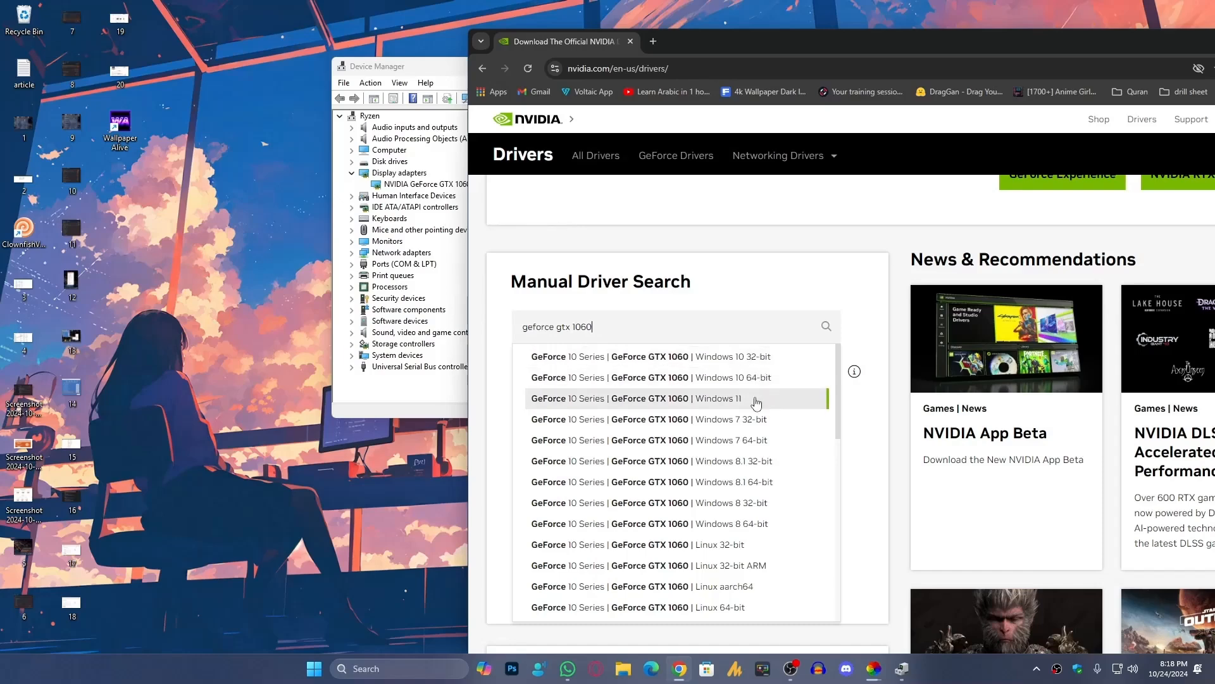
{"action": "mouse_move", "coordinate": [737, 409]}
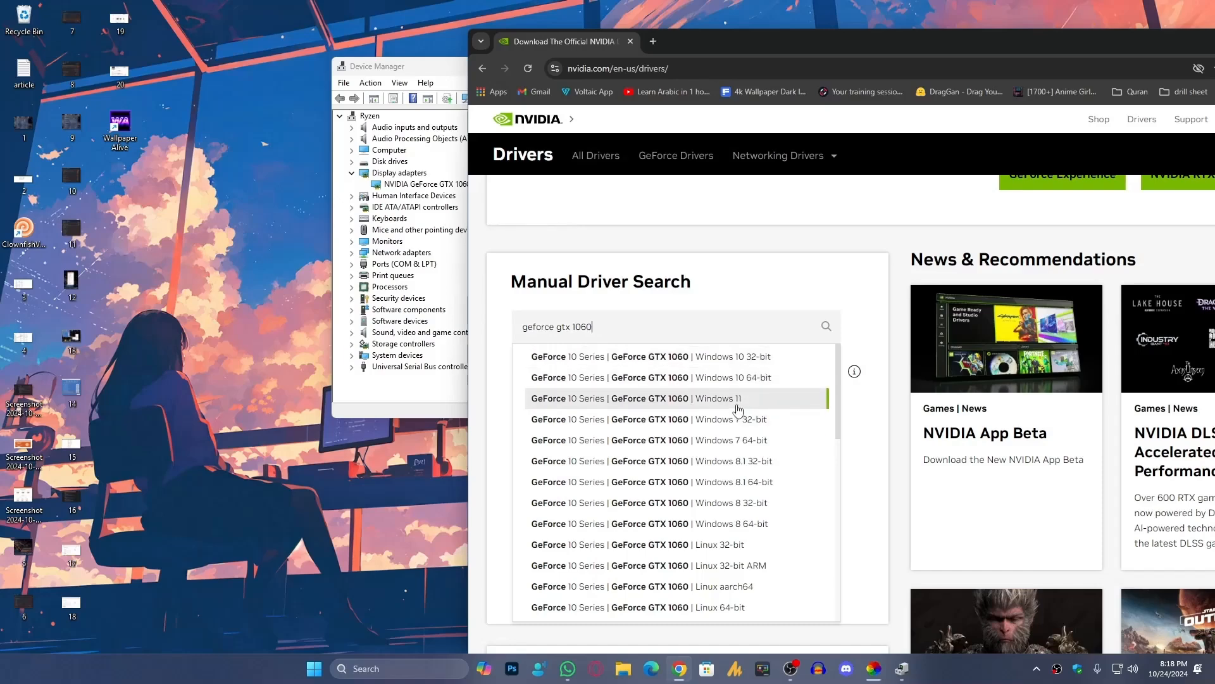
{"action": "mouse_move", "coordinate": [768, 388]}
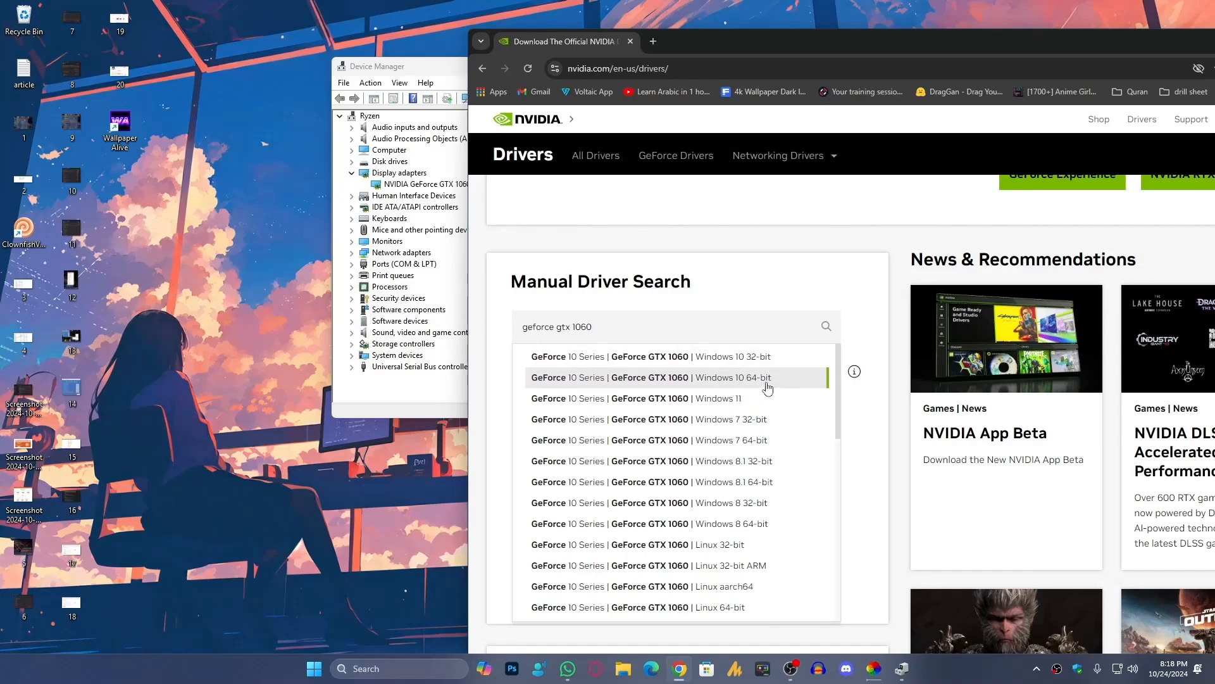
{"action": "mouse_move", "coordinate": [754, 365]}
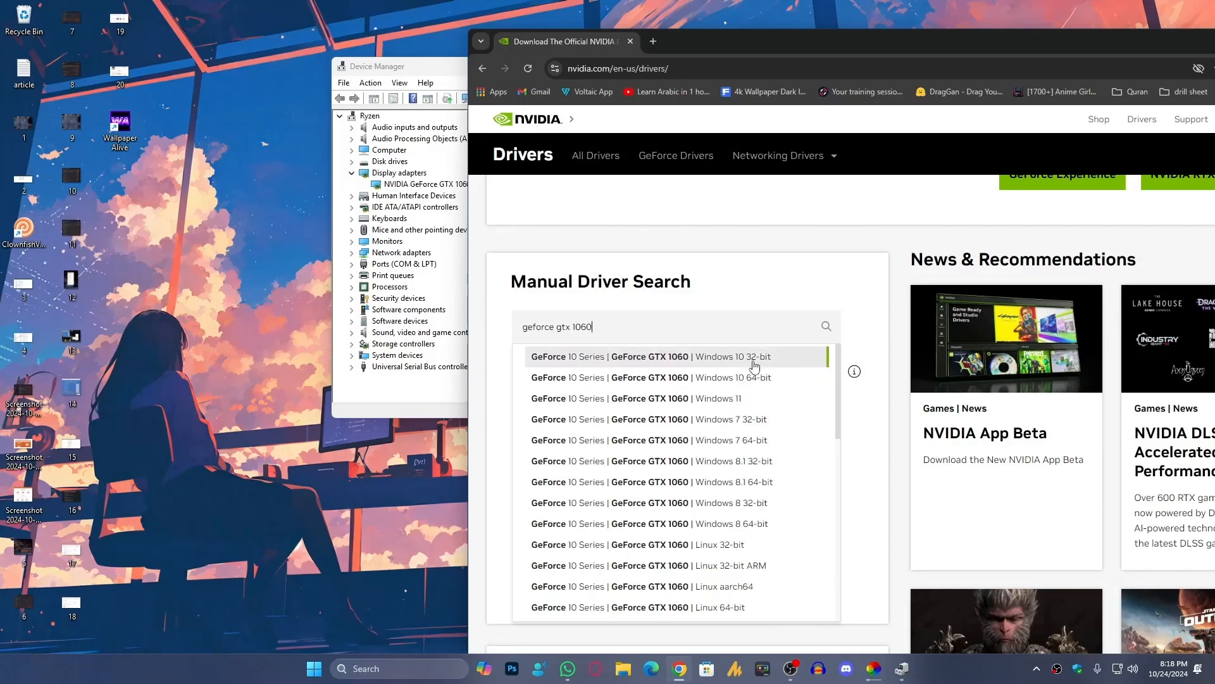
{"action": "mouse_move", "coordinate": [762, 380]}
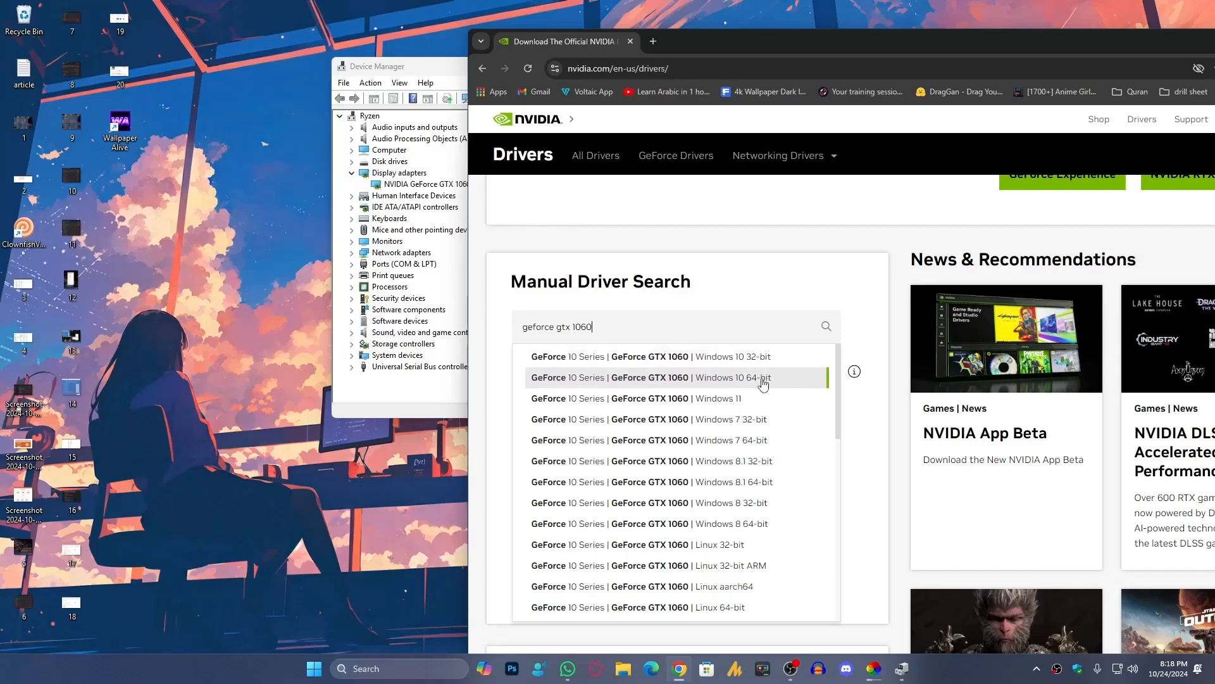
{"action": "mouse_move", "coordinate": [759, 403]}
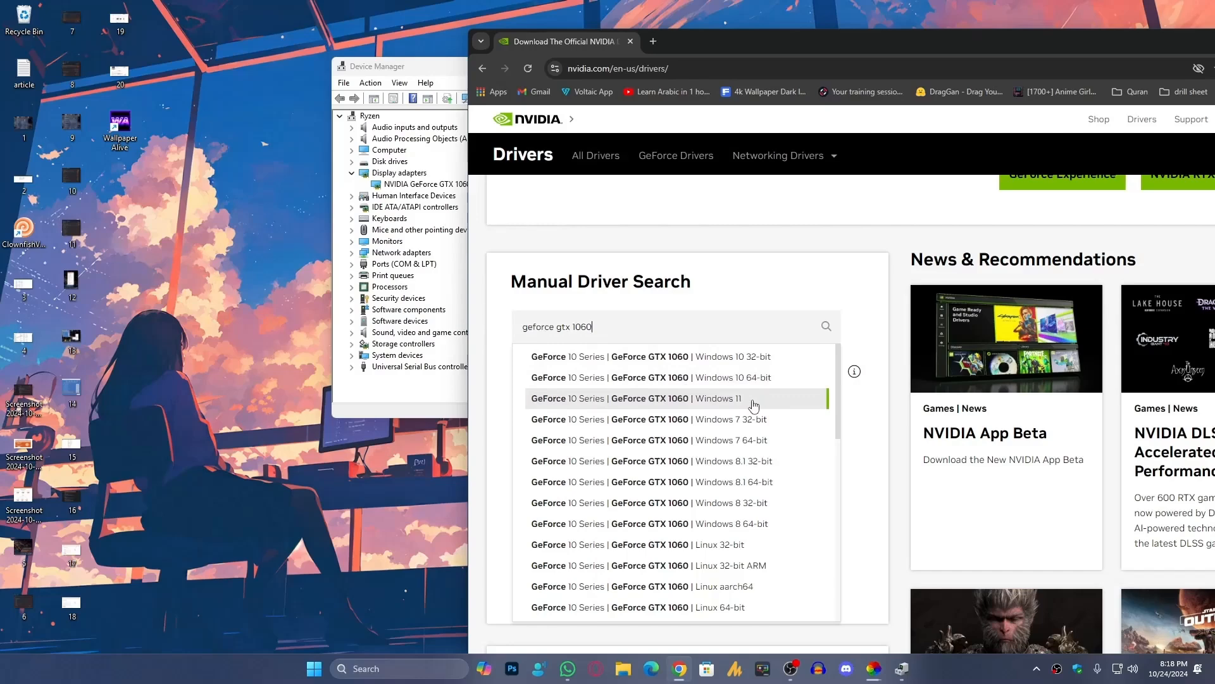
{"action": "left_click", "coordinate": [638, 397]}
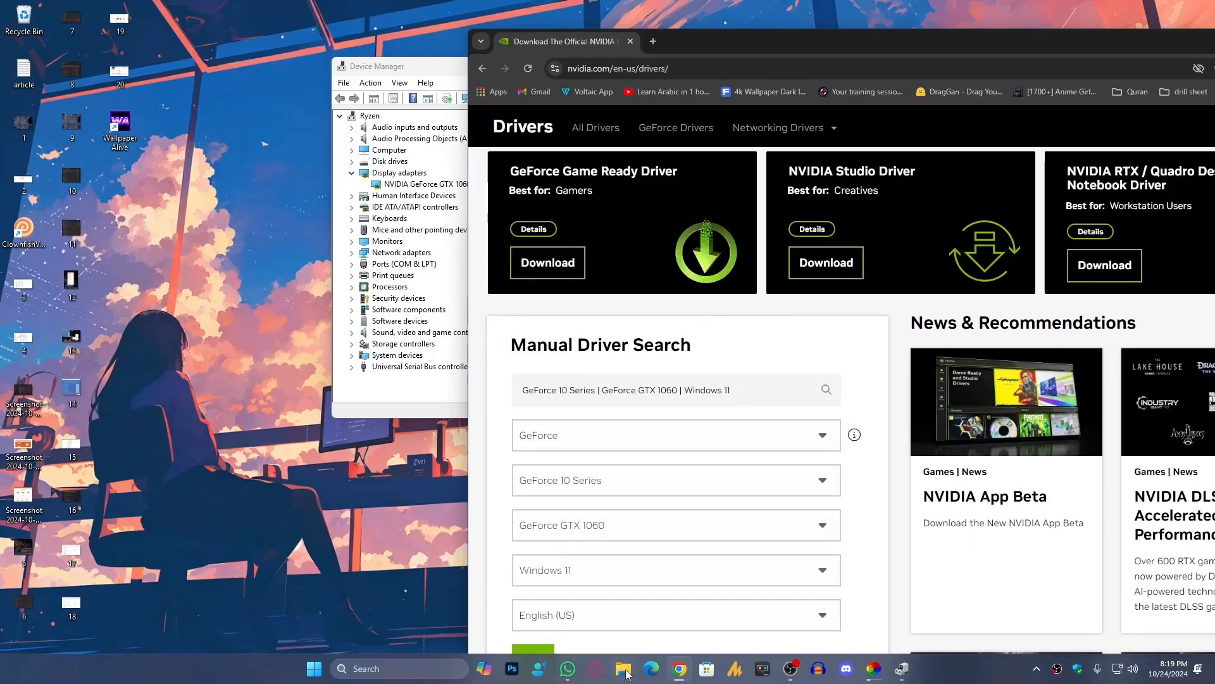
- Open This PC's properties, confirm a 64-bit operating system, and close Settings
{"action": "left_click", "coordinate": [622, 669]}
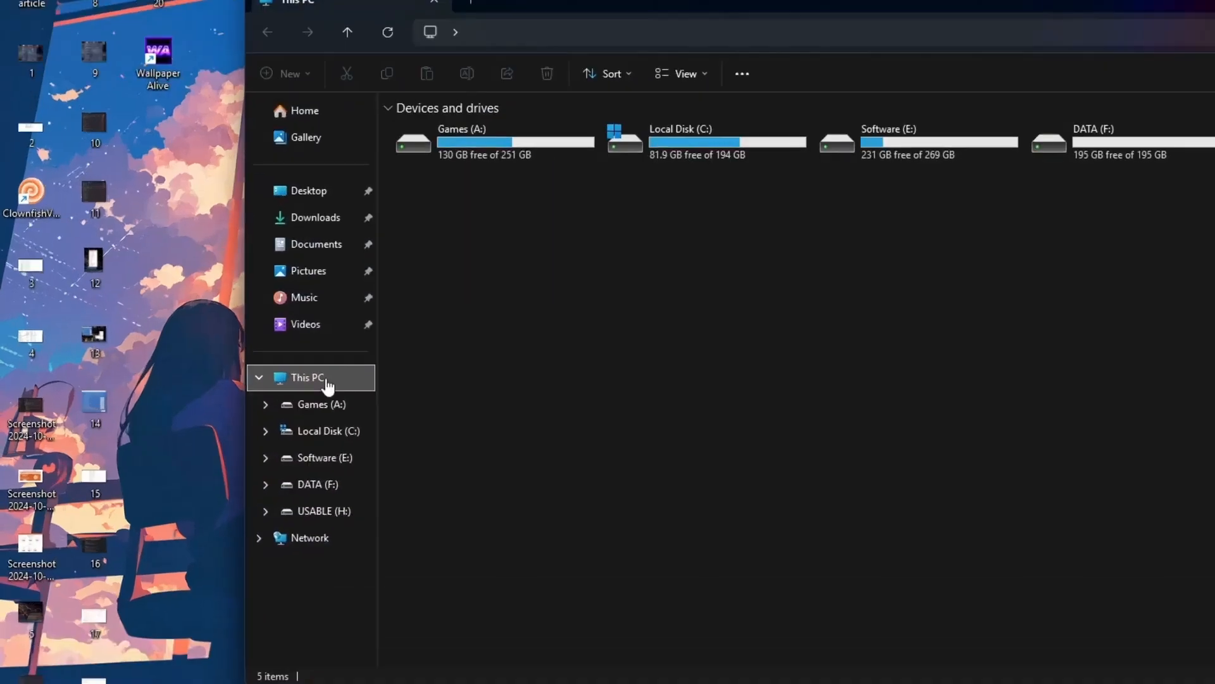
{"action": "right_click", "coordinate": [307, 377]}
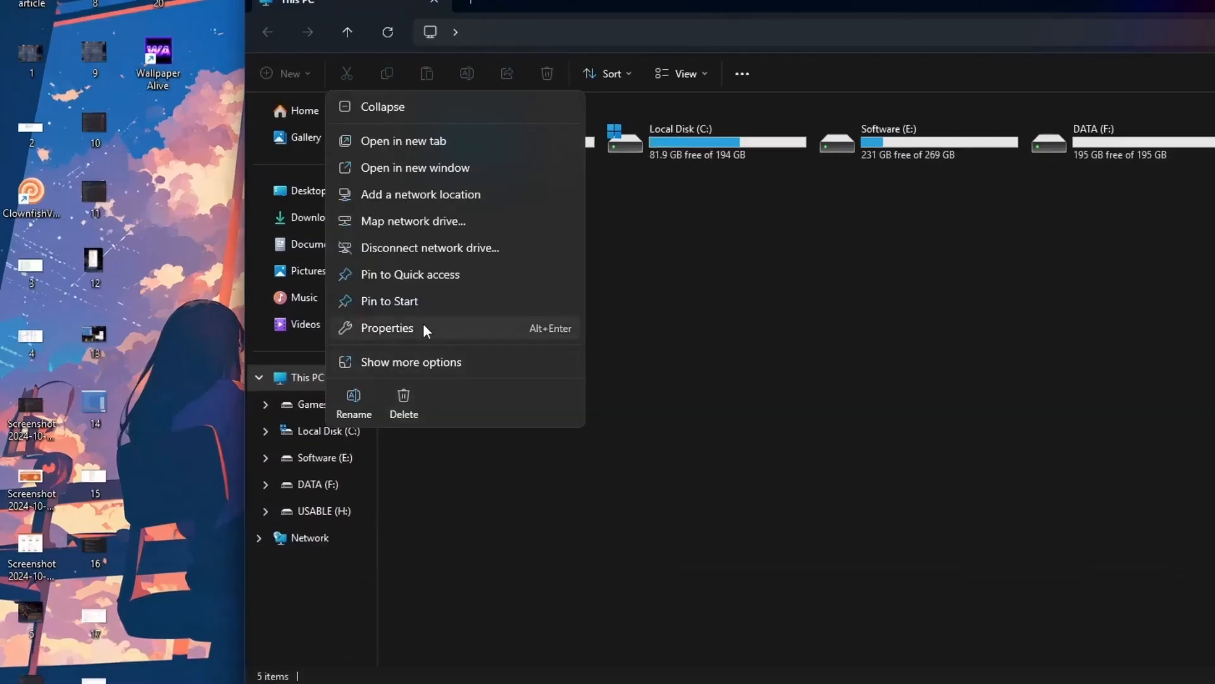
{"action": "left_click", "coordinate": [386, 328]}
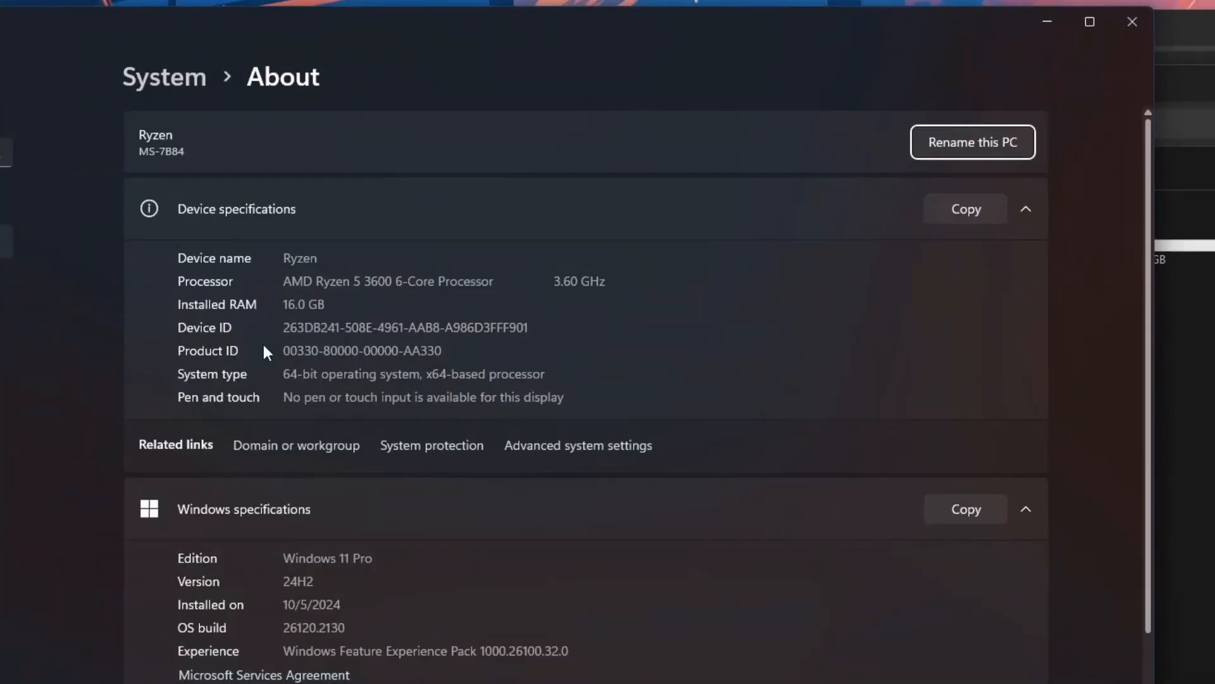
{"action": "double_click", "coordinate": [351, 374]}
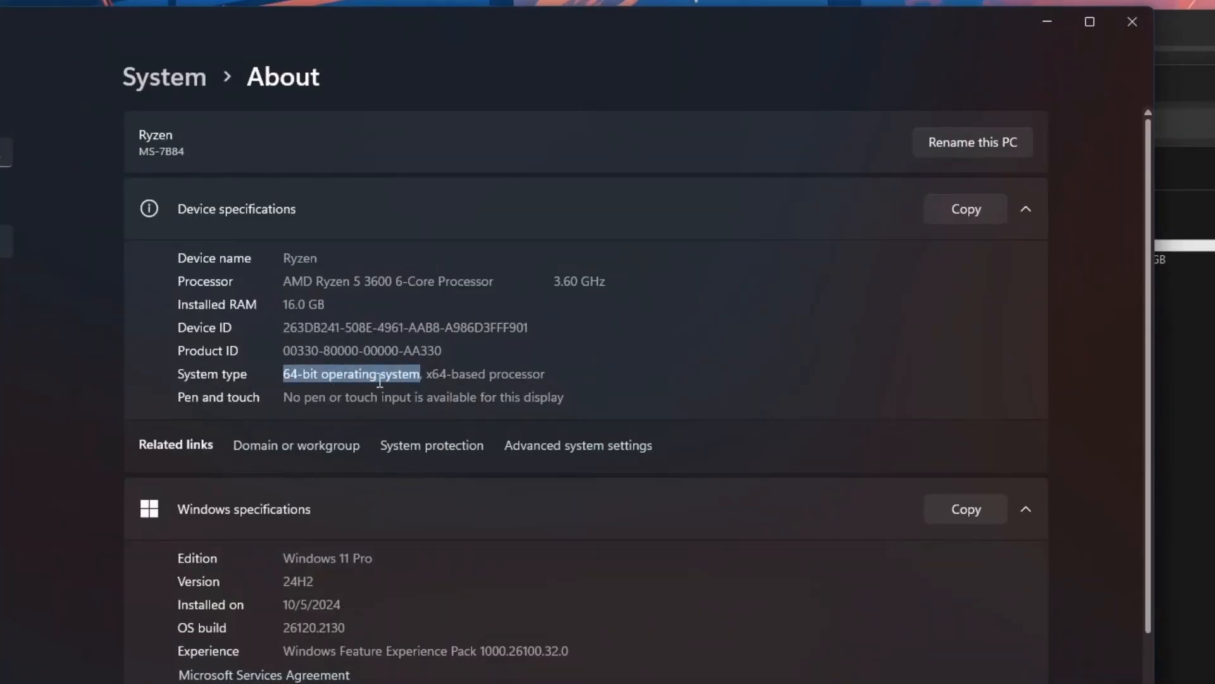
{"action": "left_click", "coordinate": [1088, 21]}
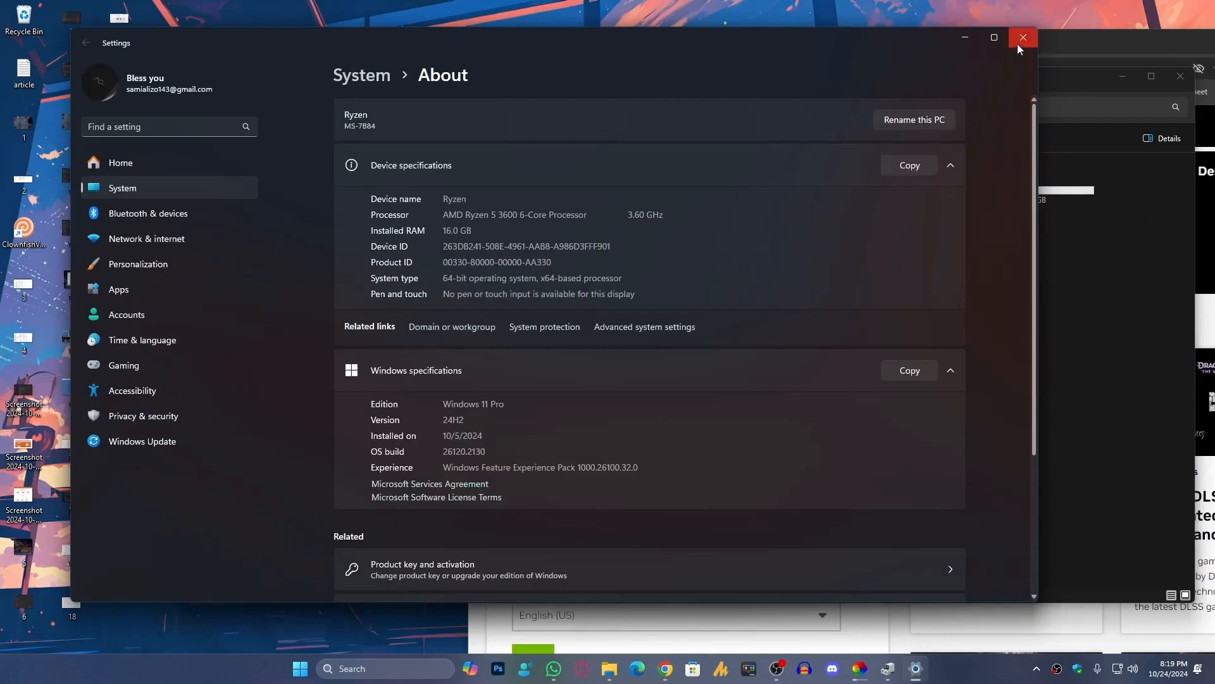
{"action": "mouse_move", "coordinate": [513, 278]}
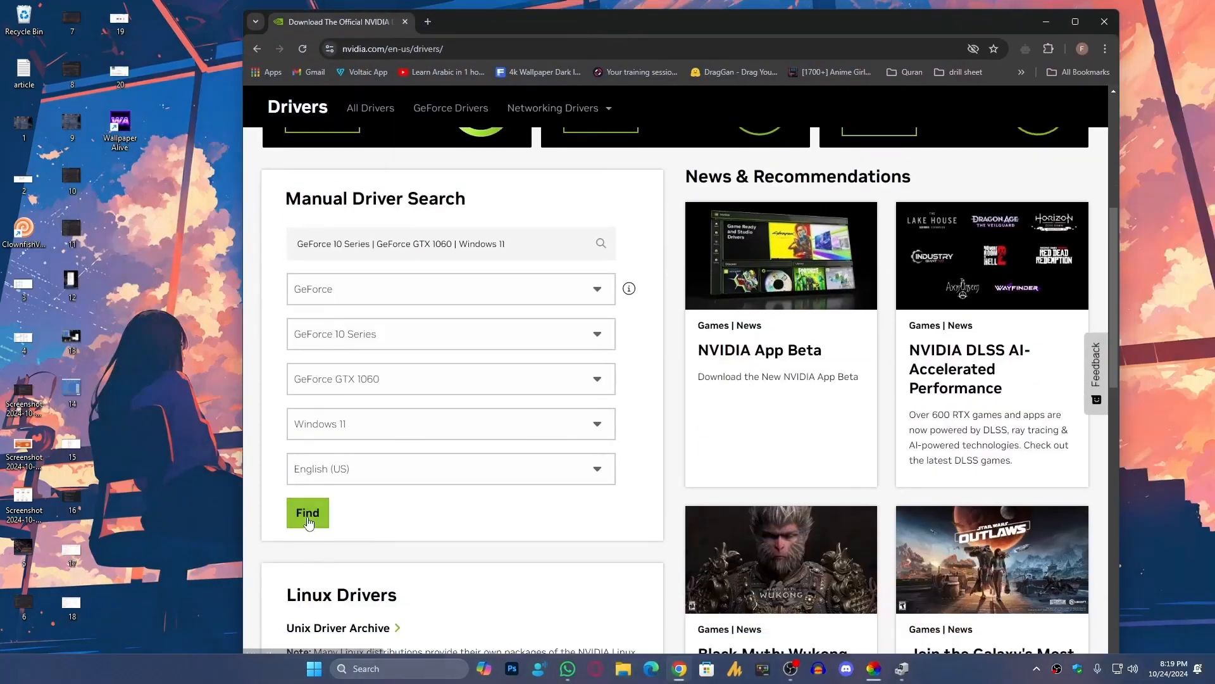
- Find drivers for GeForce GTX 1060, Windows 11, English (US)
{"action": "left_click", "coordinate": [307, 512]}
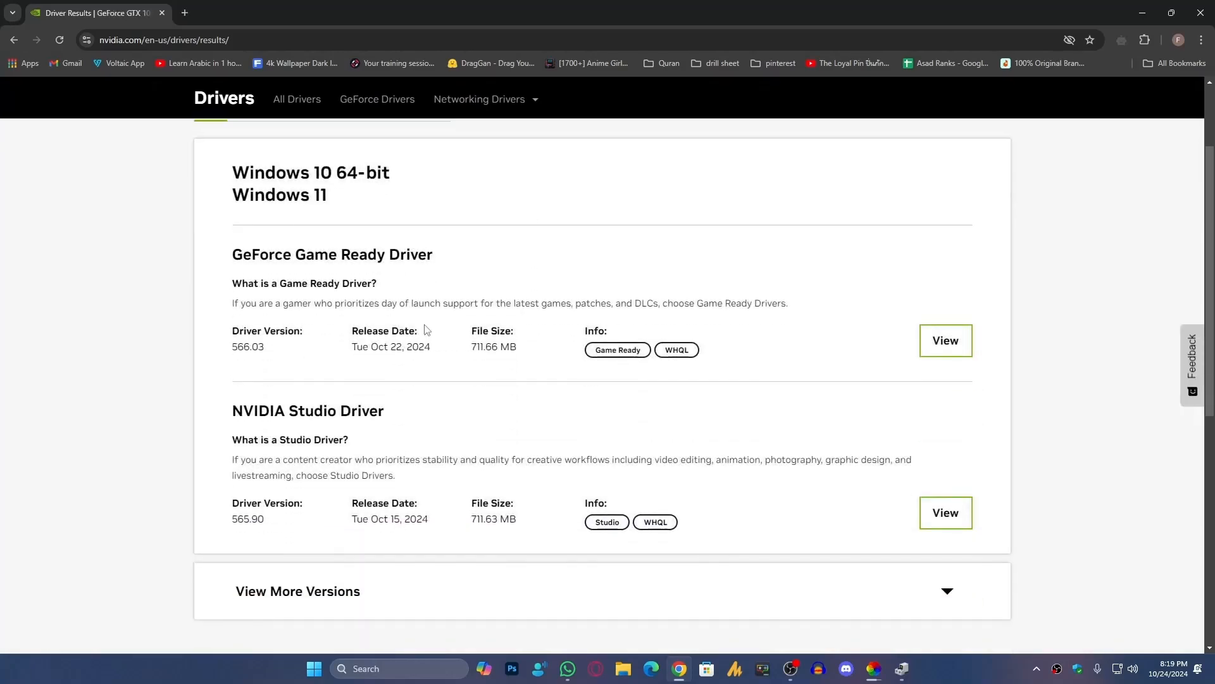
{"action": "mouse_move", "coordinate": [231, 261]}
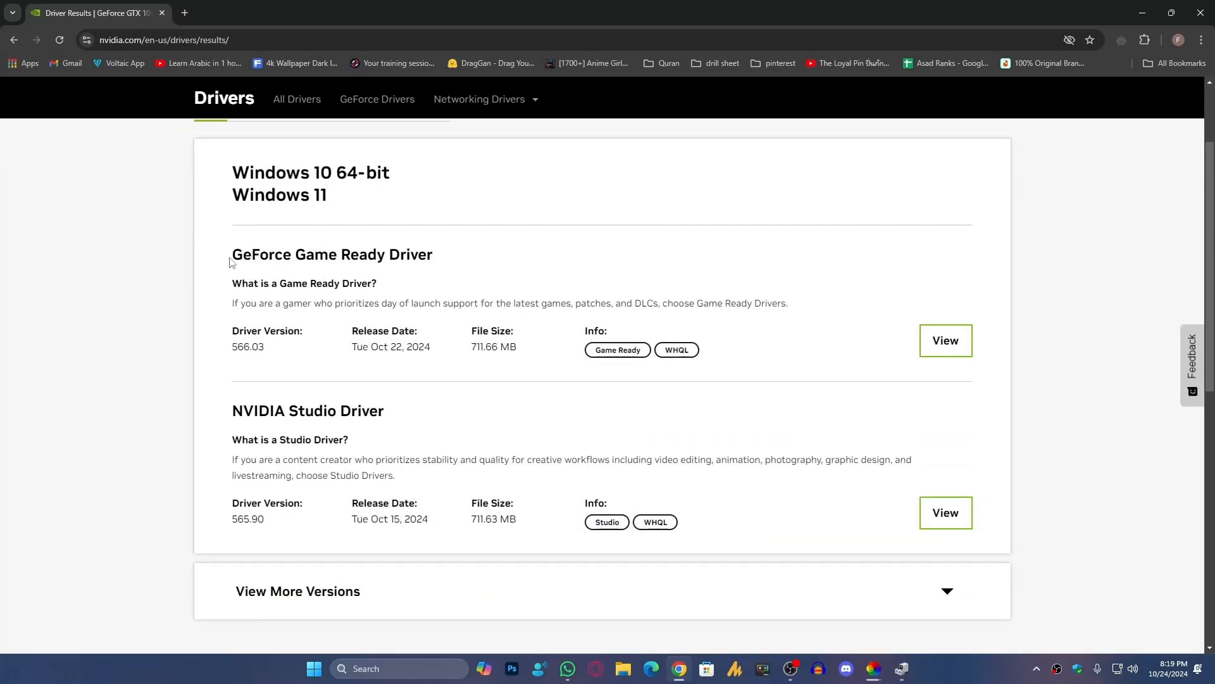
- Review the Game Ready and Studio driver results, then open Game Ready Driver 566.03 details
{"action": "double_click", "coordinate": [332, 254]}
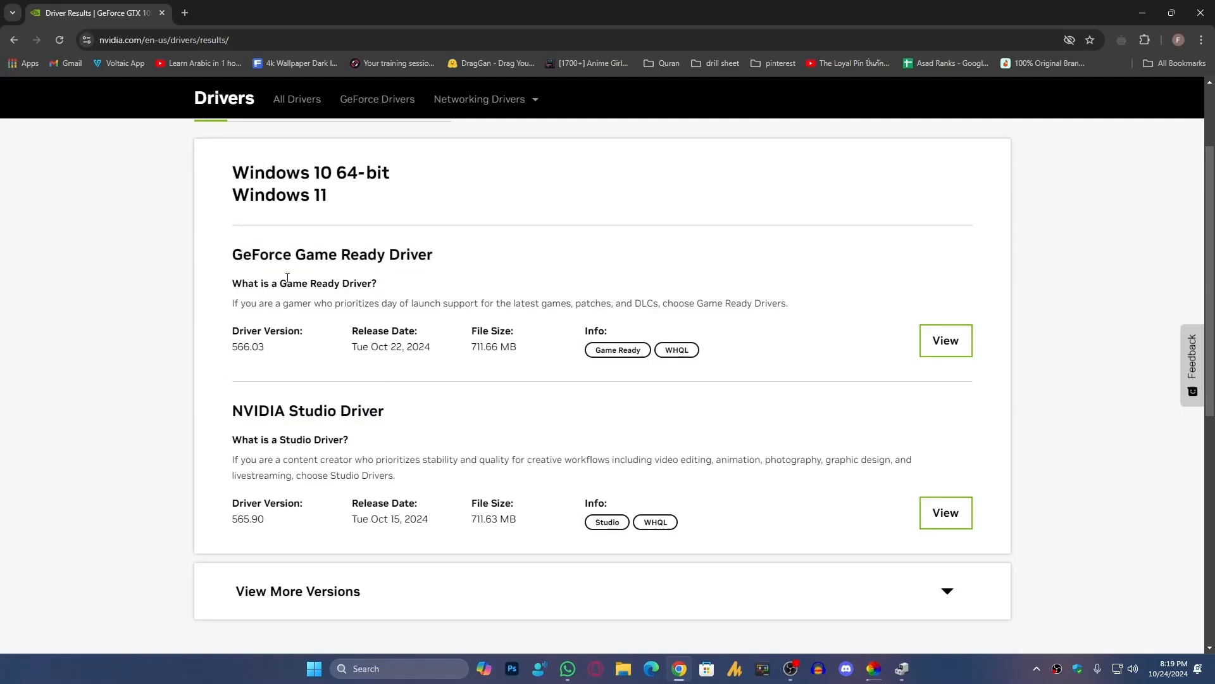
{"action": "double_click", "coordinate": [331, 255]}
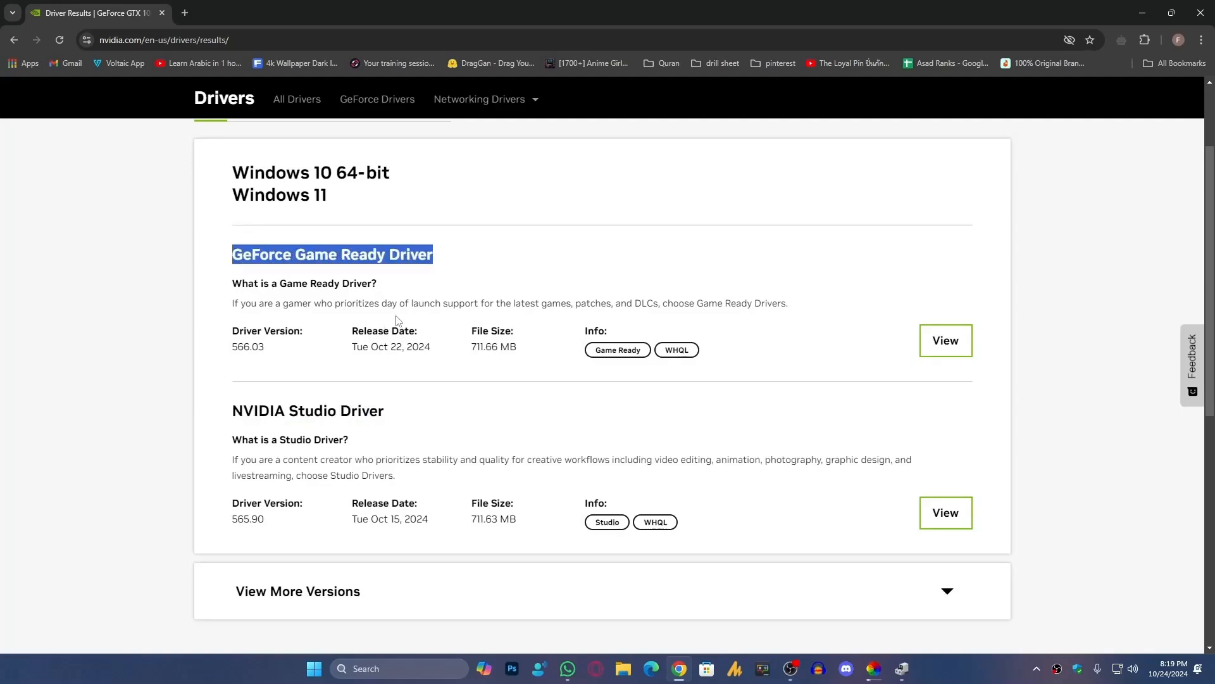
{"action": "mouse_move", "coordinate": [238, 407]}
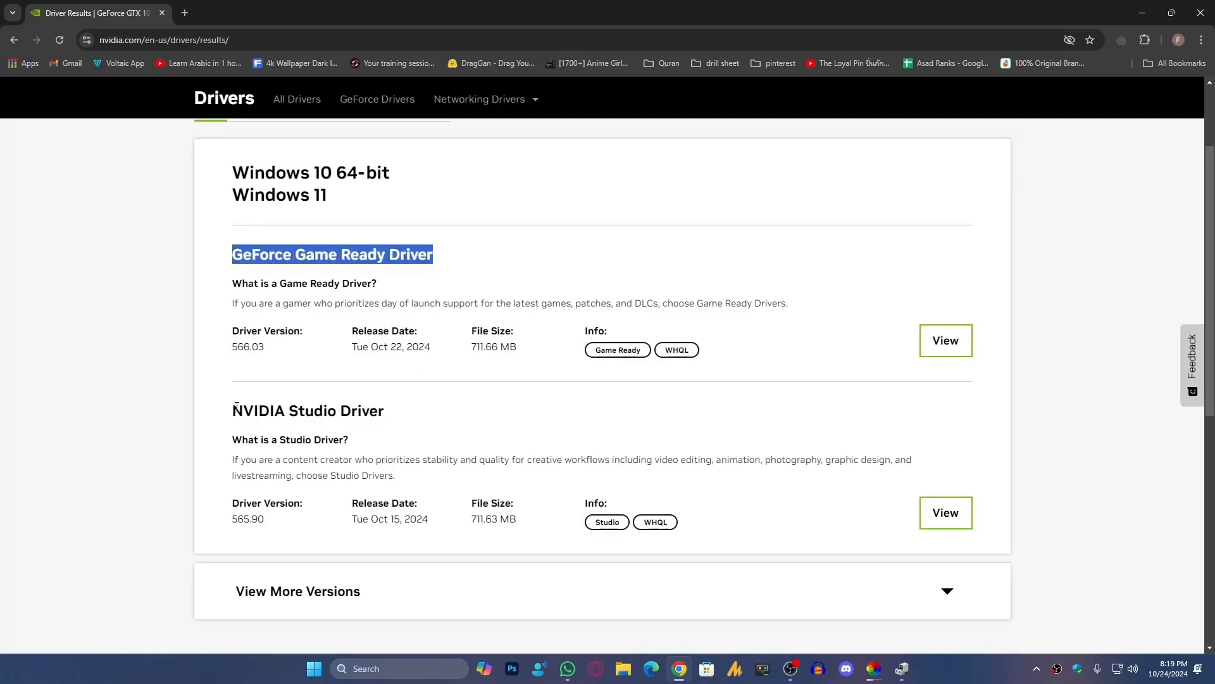
{"action": "double_click", "coordinate": [307, 410]}
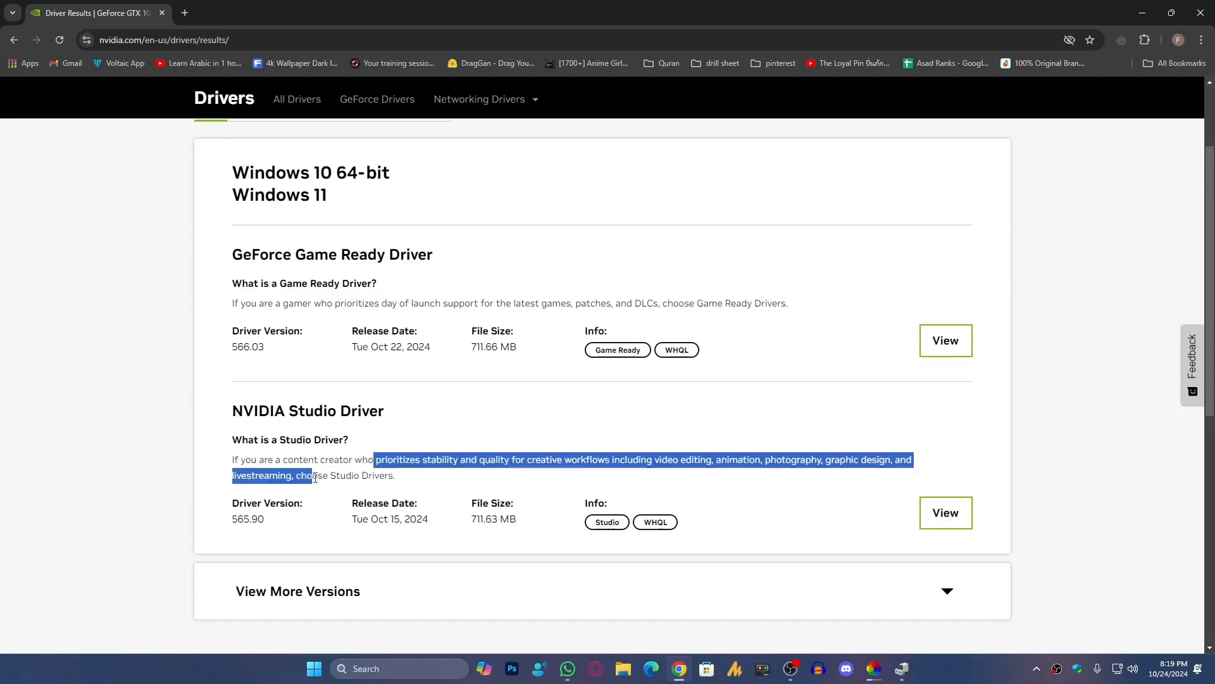
{"action": "left_click", "coordinate": [467, 468]}
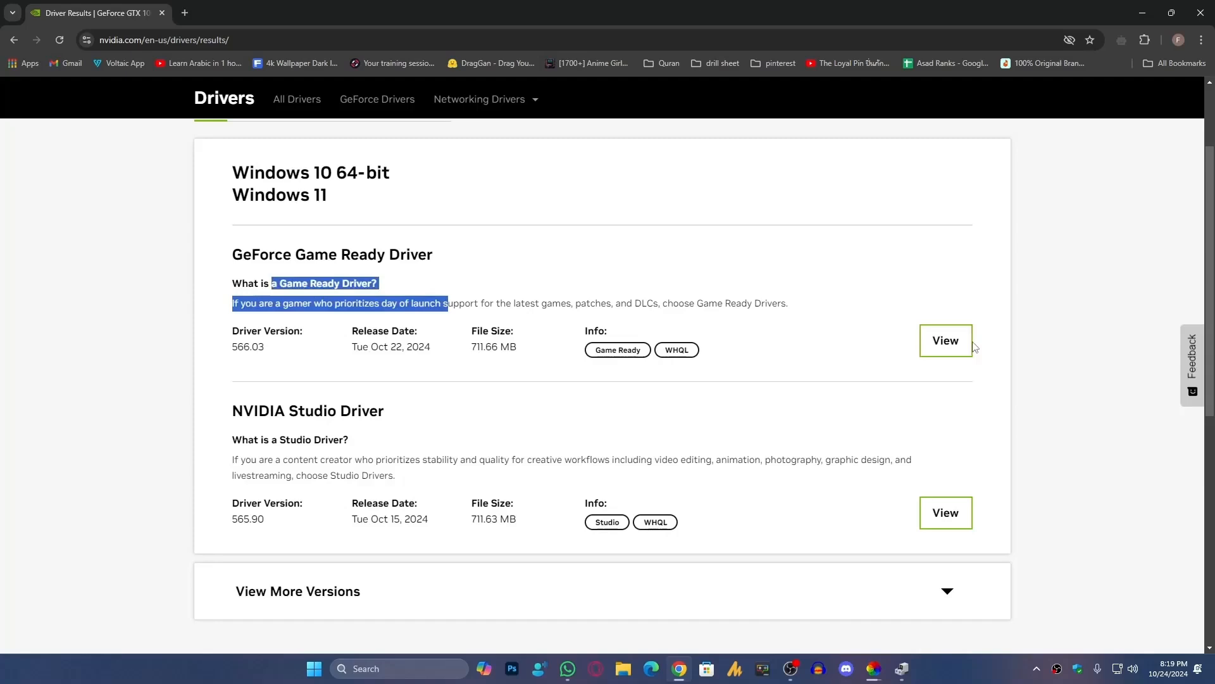
{"action": "left_click", "coordinate": [945, 340]}
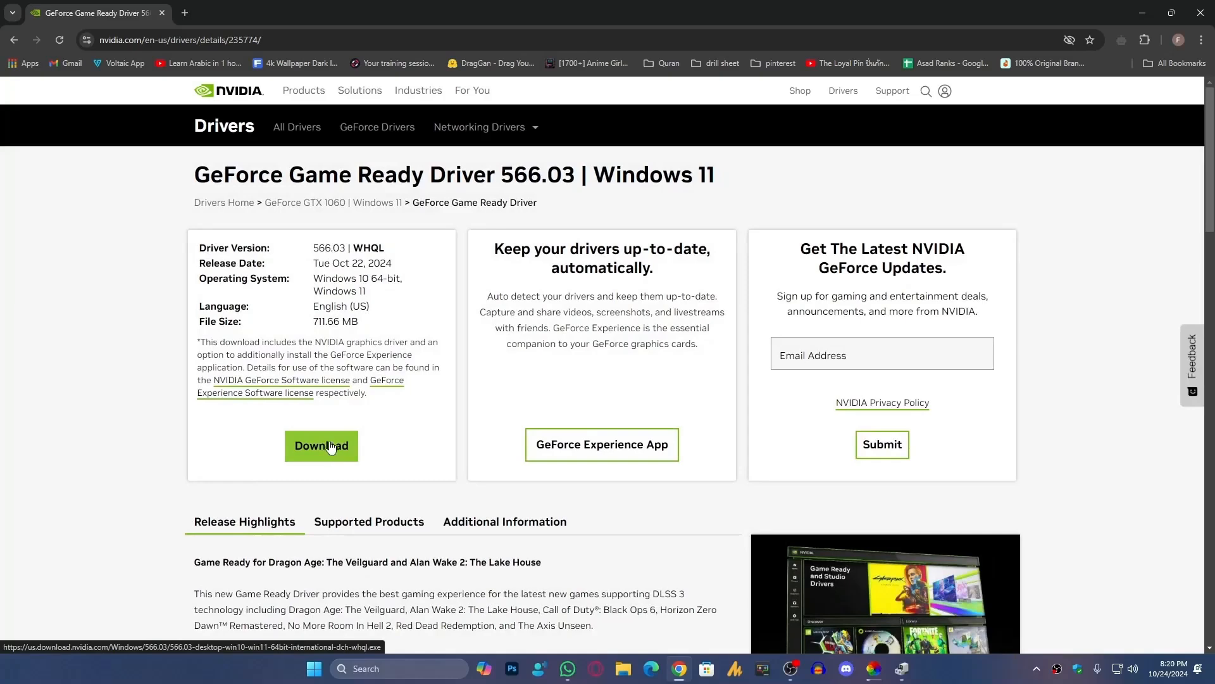
{"action": "mouse_move", "coordinate": [1201, 14]}
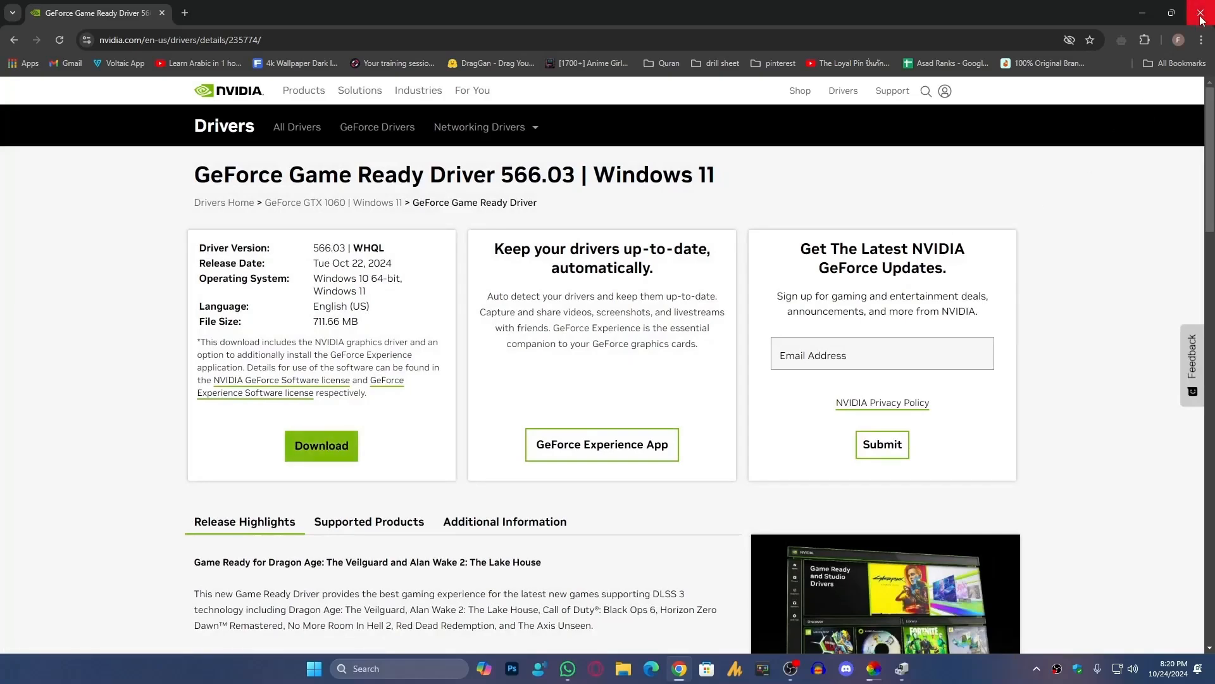
- Close Chrome showing the NVIDIA driver page
{"action": "left_click", "coordinate": [1205, 13]}
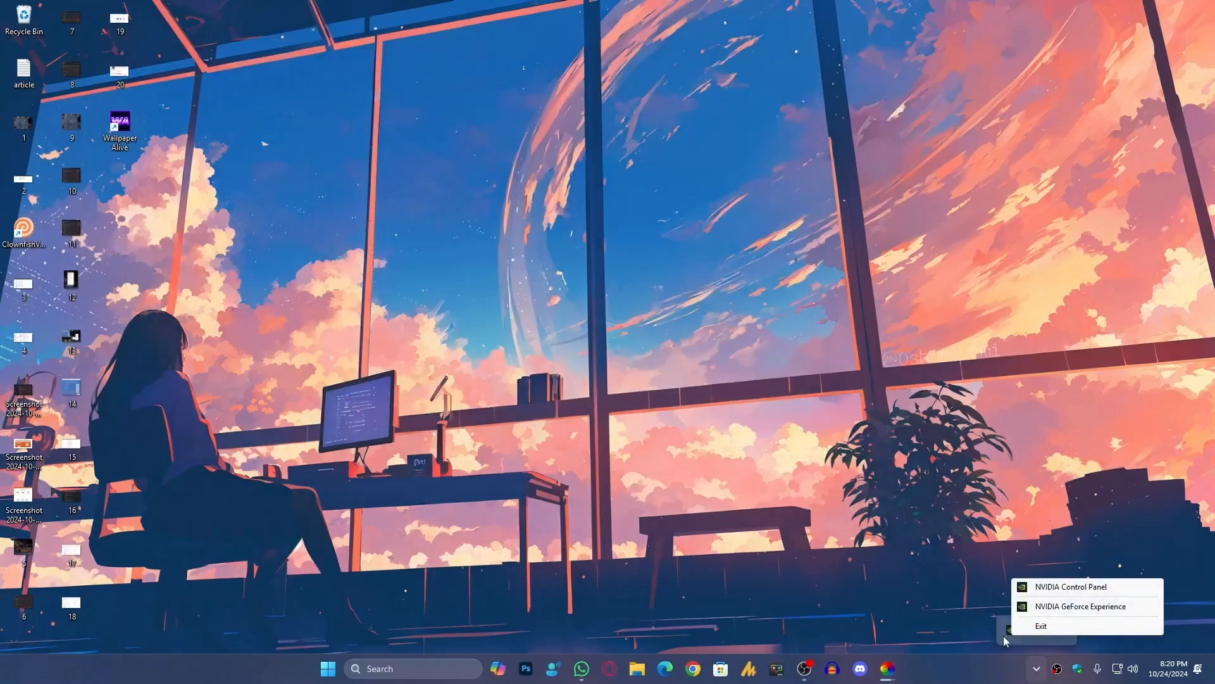
{"action": "mouse_move", "coordinate": [1079, 666]}
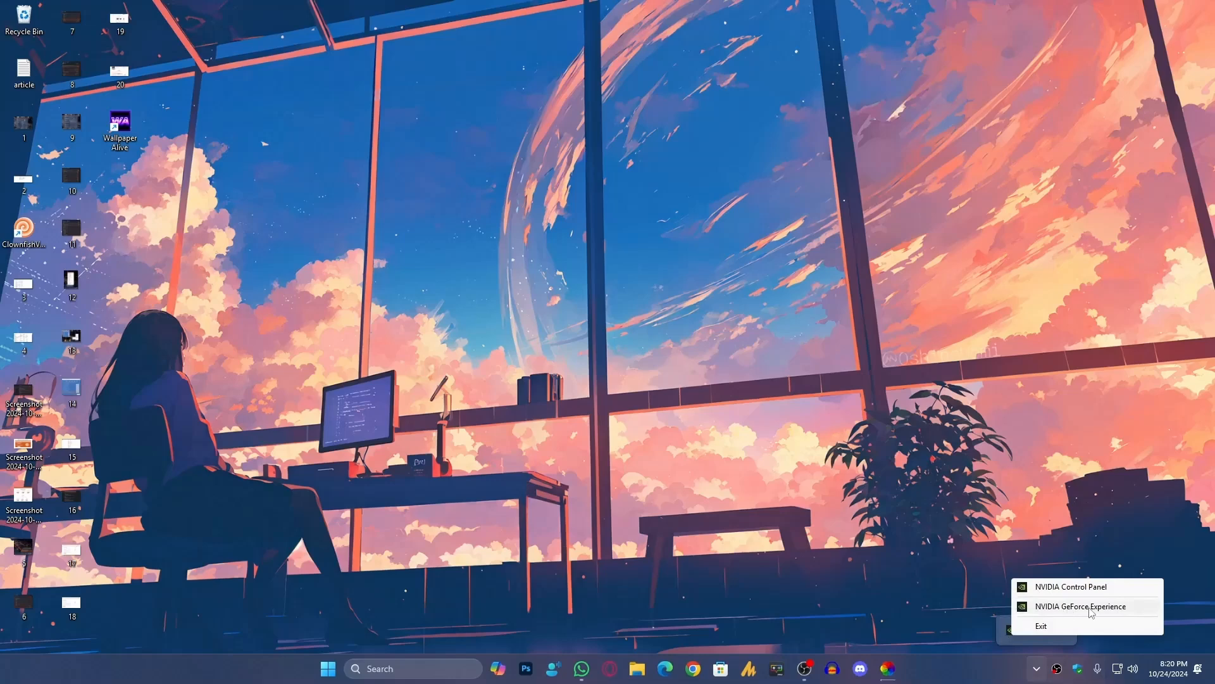
- Check for updates in GeForce Experience, confirming driver 566.03 is latest, then close it
{"action": "left_click", "coordinate": [649, 419]}
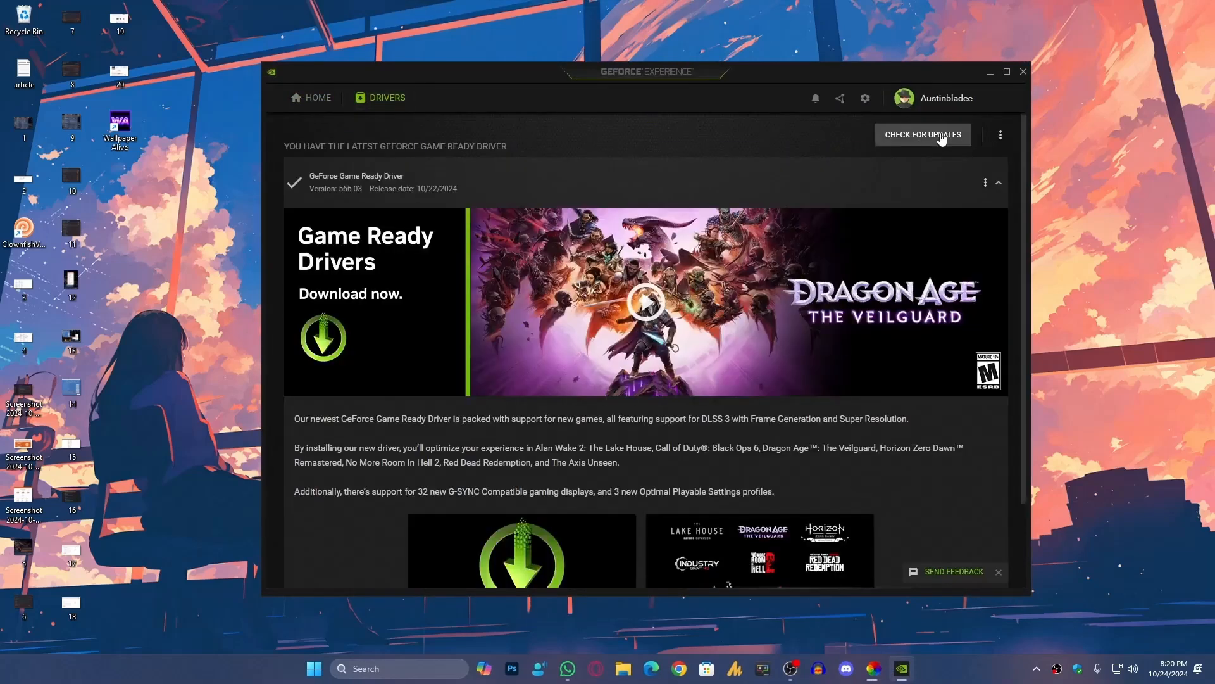
{"action": "left_click", "coordinate": [922, 134]}
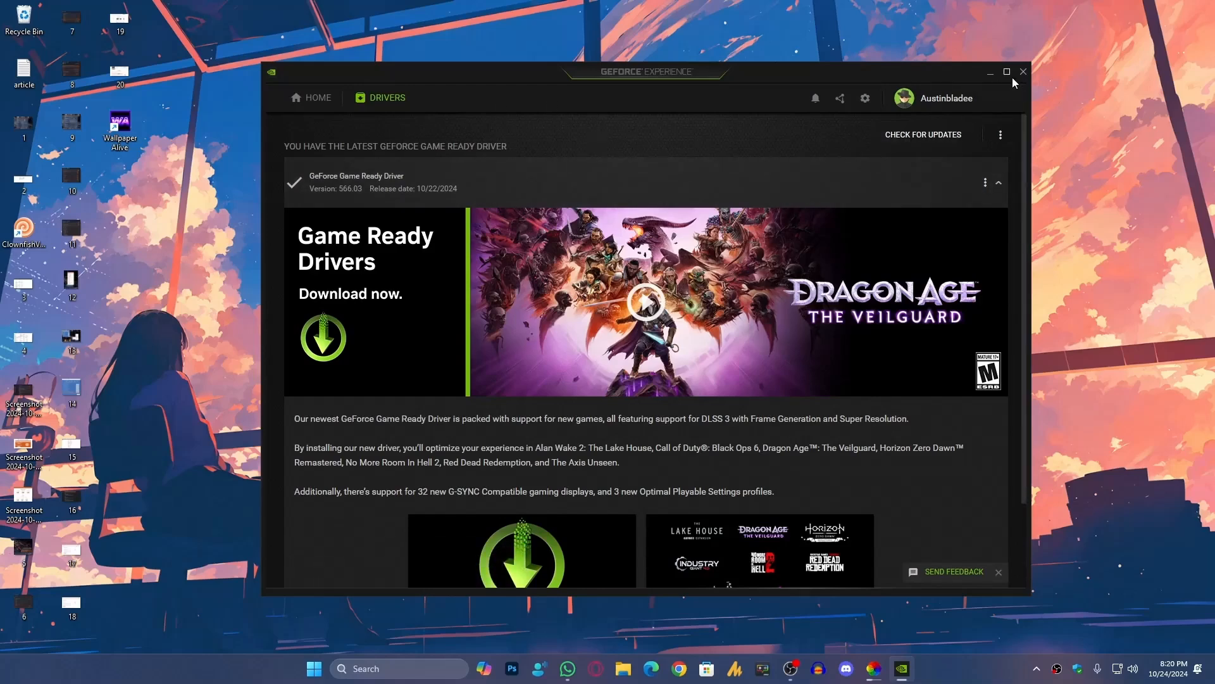
{"action": "left_click", "coordinate": [1023, 72]}
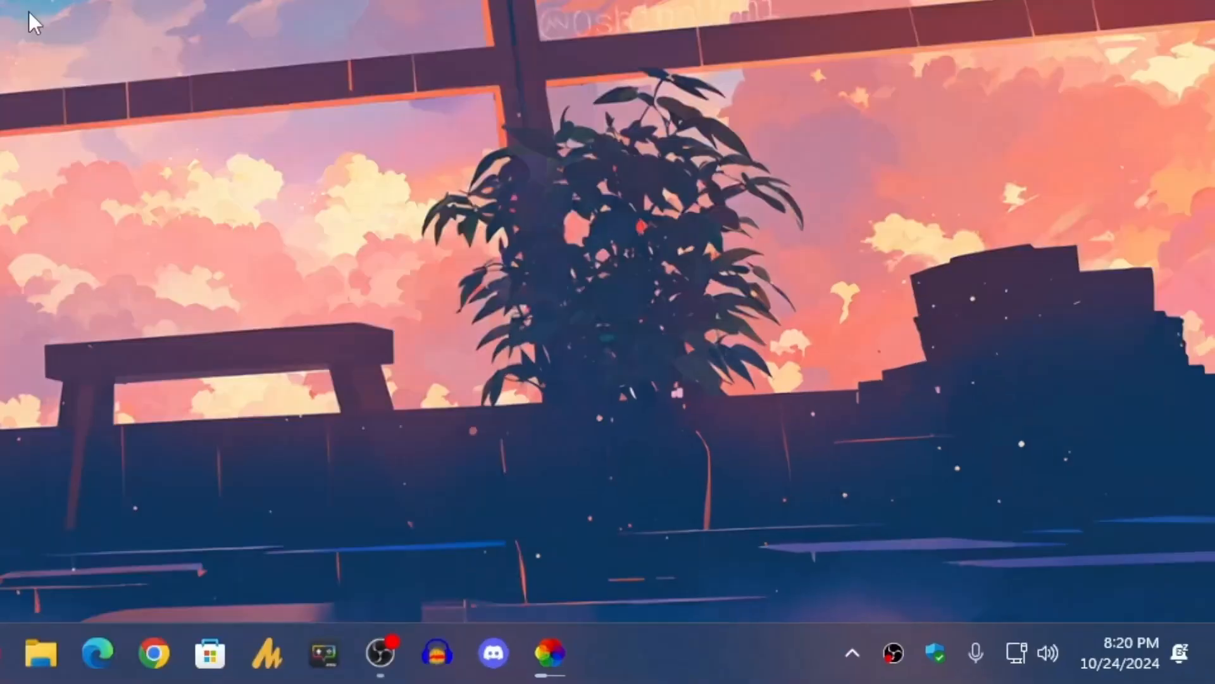
- Open System Information and select the B450M PRO-M2 V2 BaseBoard Product row
{"action": "left_click", "coordinate": [17, 654]}
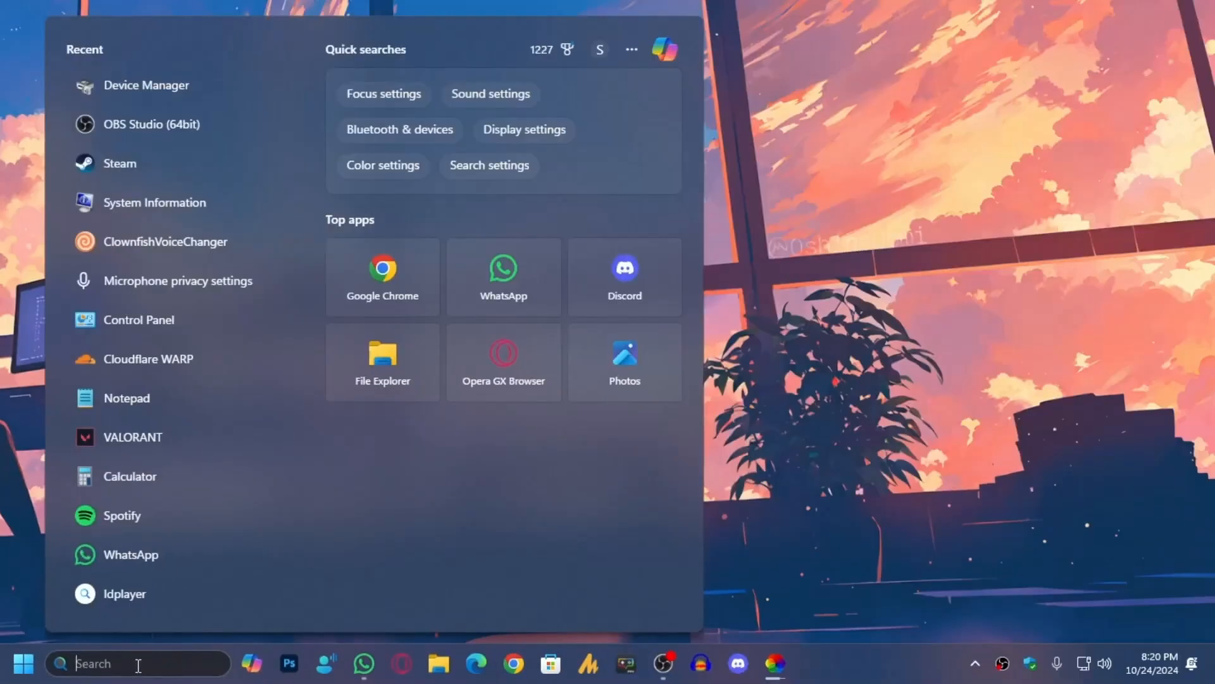
{"action": "type", "text": "system"}
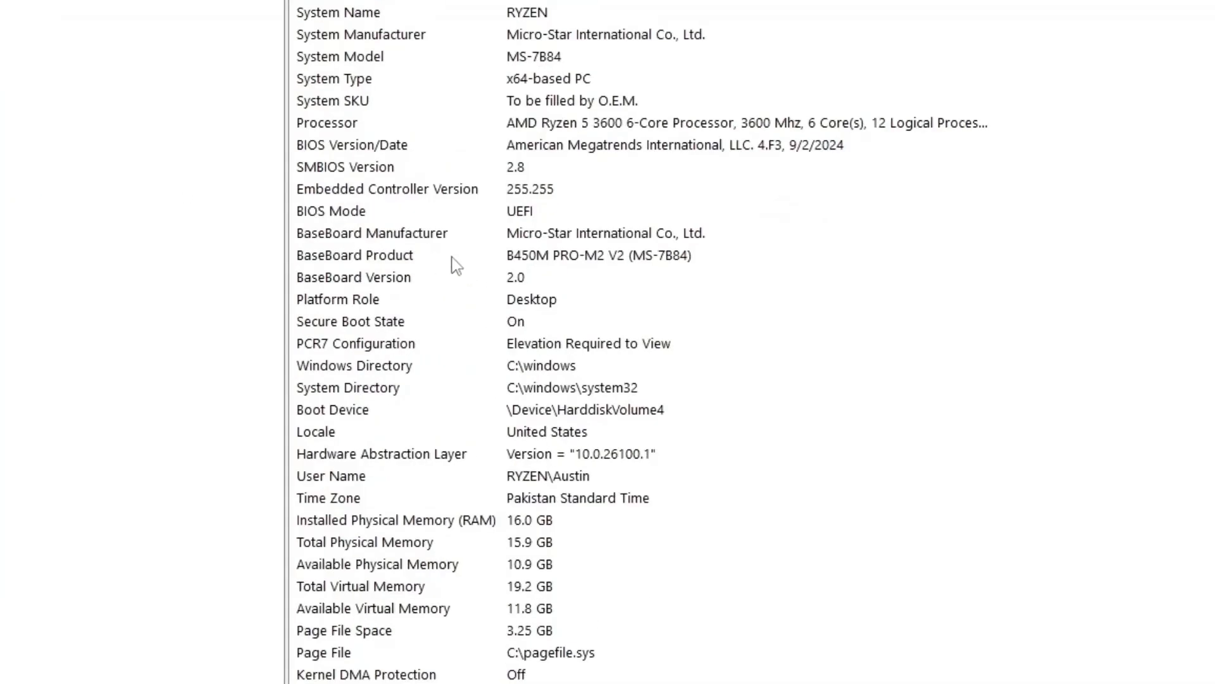
{"action": "left_click", "coordinate": [453, 256]}
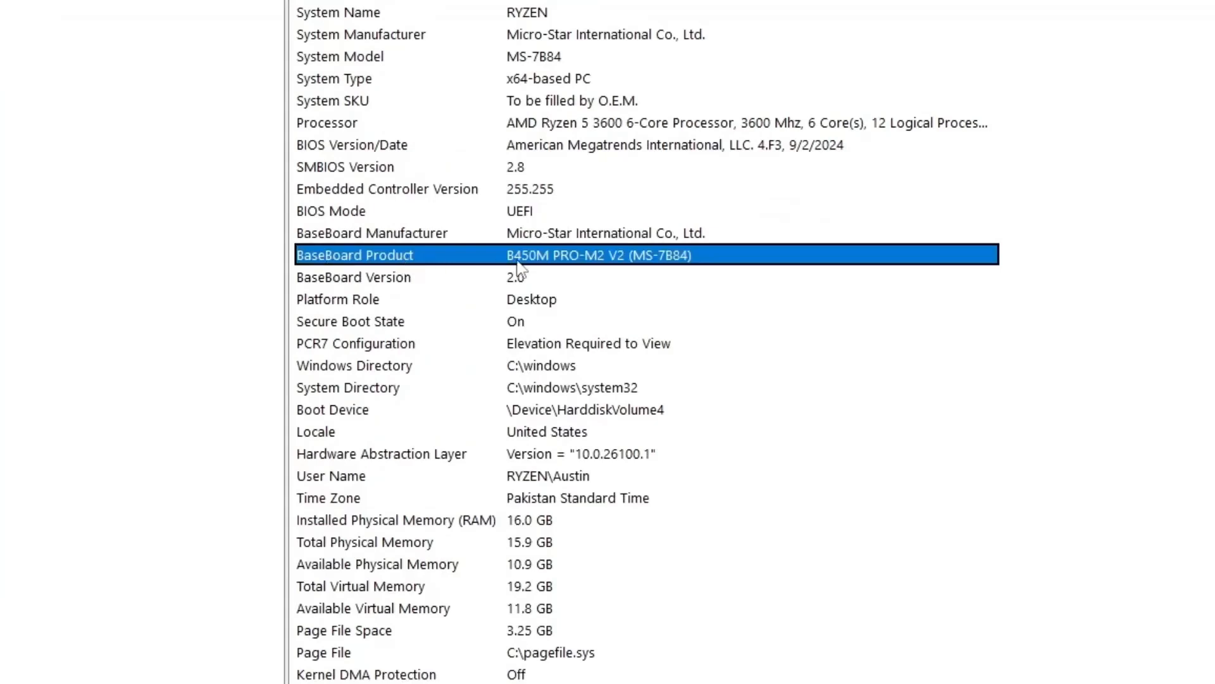
{"action": "mouse_move", "coordinate": [560, 269]}
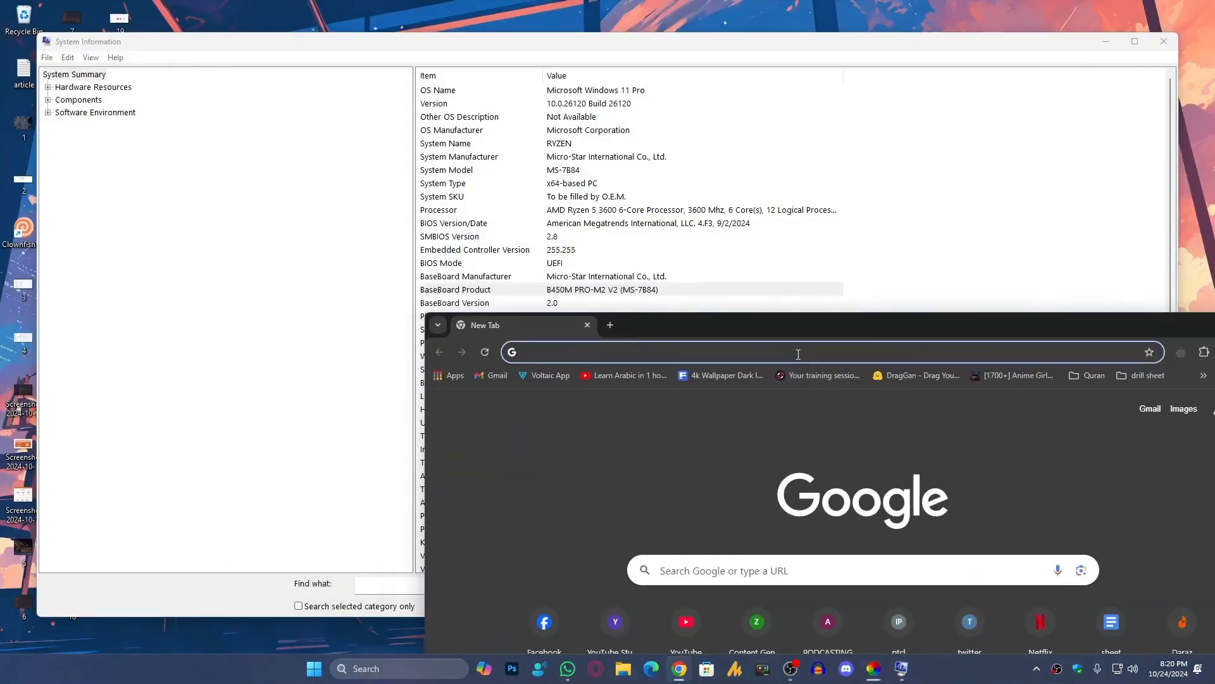
- Search Google for 'b450m pro m2 v2 drivers'
{"action": "type", "text": "b450 m"}
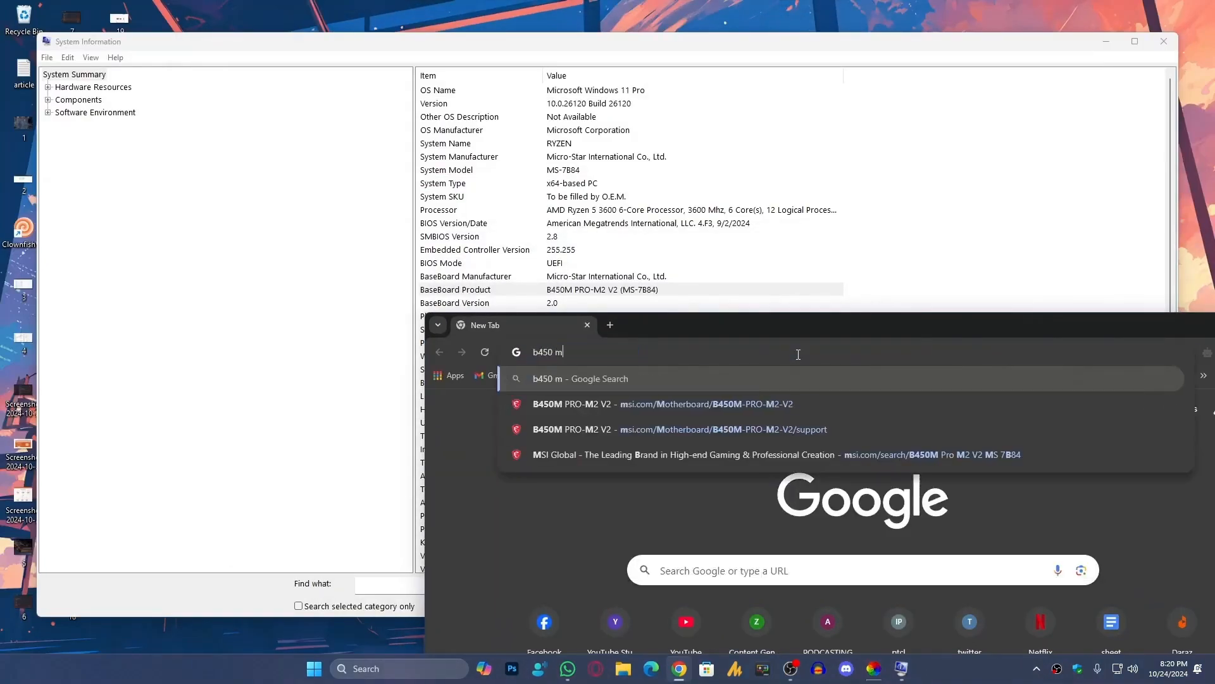
{"action": "key", "text": "Backspace"}
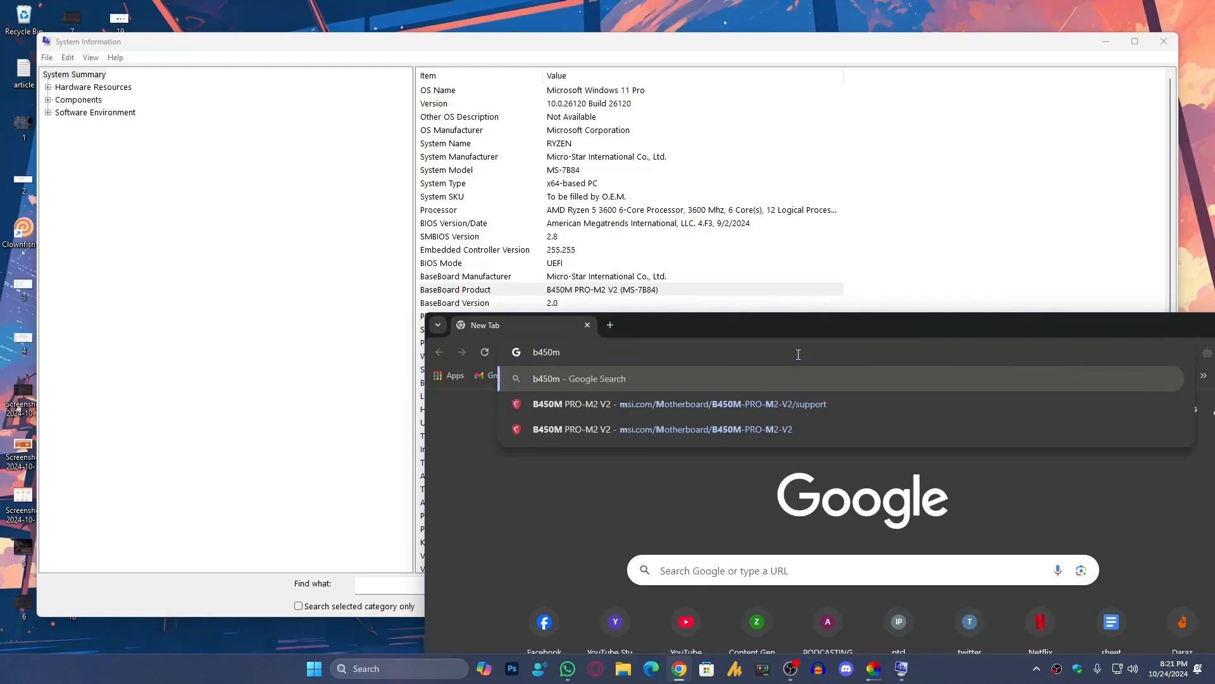
{"action": "type", "text": "pro m2 v2 d"}
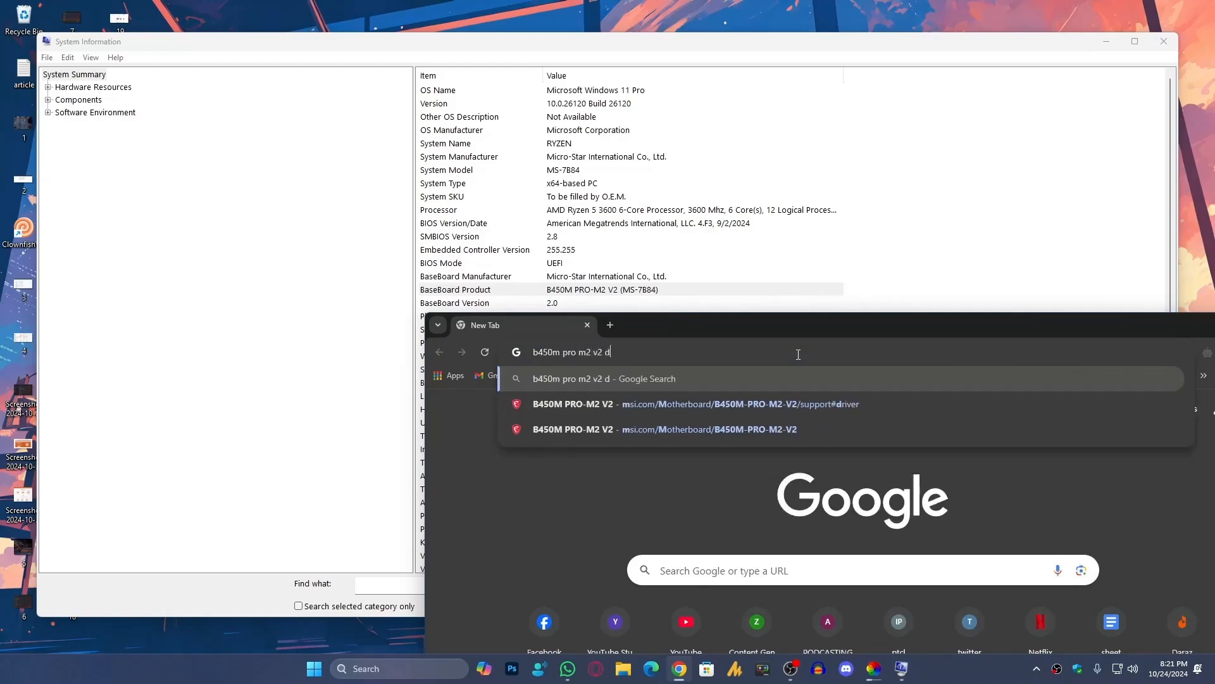
{"action": "key", "text": "Return"}
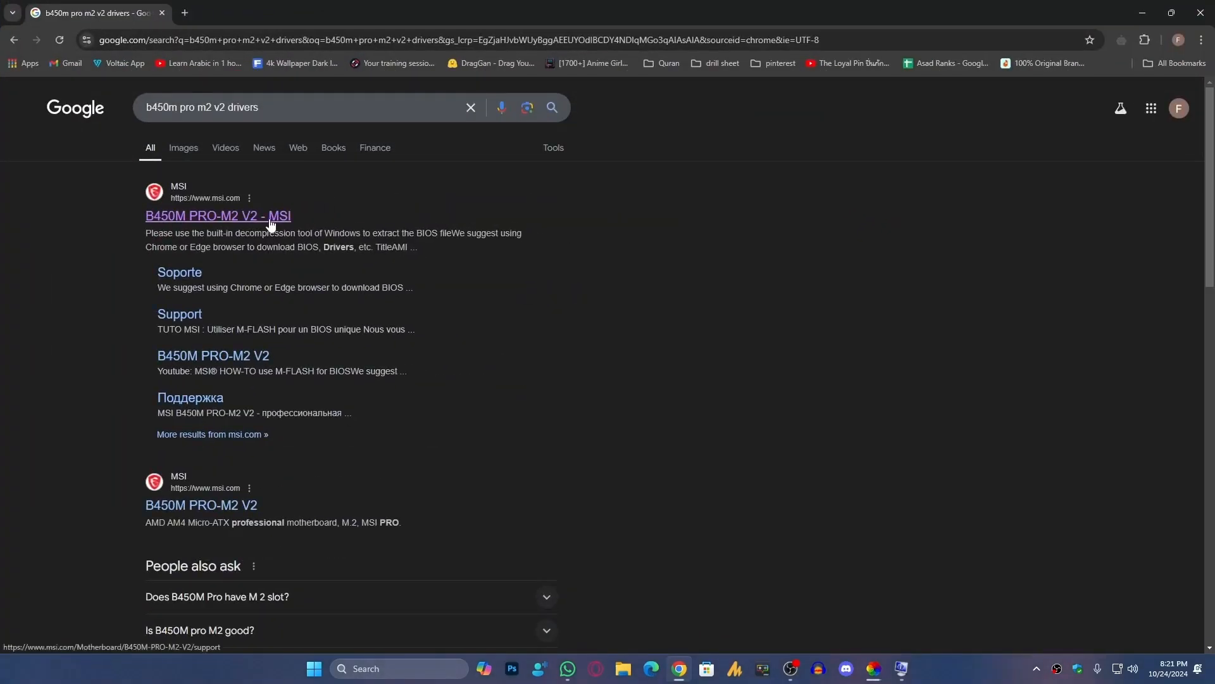
{"action": "mouse_move", "coordinate": [242, 224]}
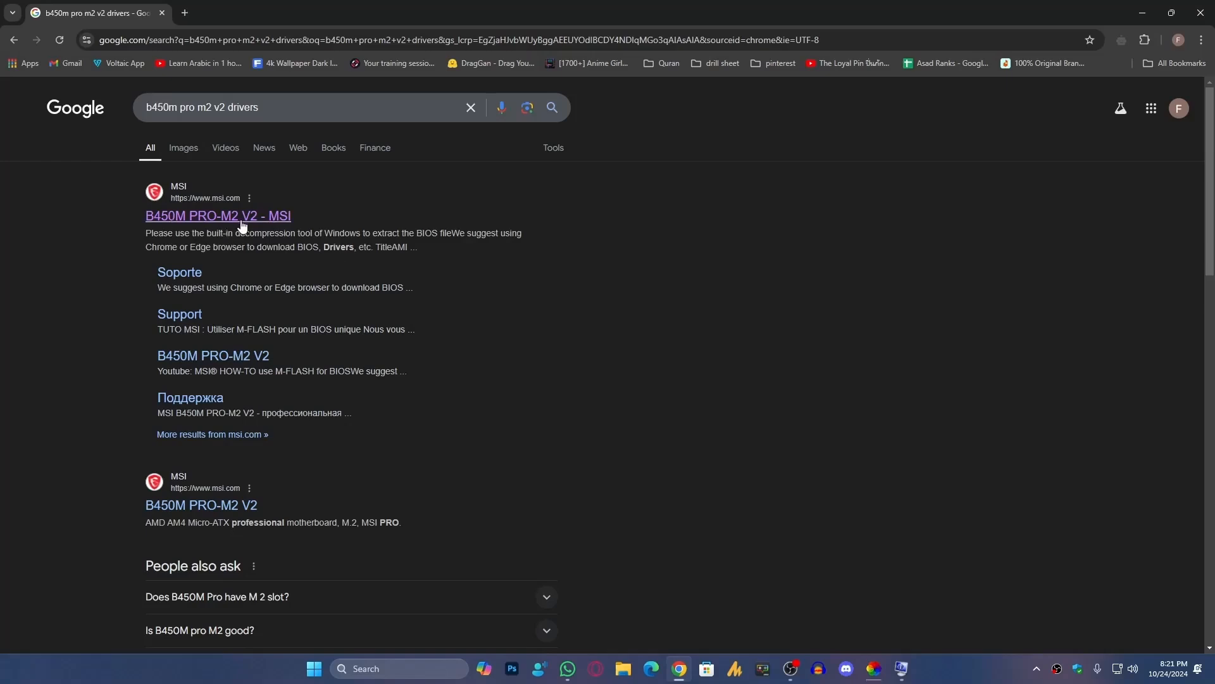
- Open MSI's B450M PRO-M2 V2 support page and browse its BIOS releases, newest 7B84v4F3
{"action": "left_click", "coordinate": [218, 217]}
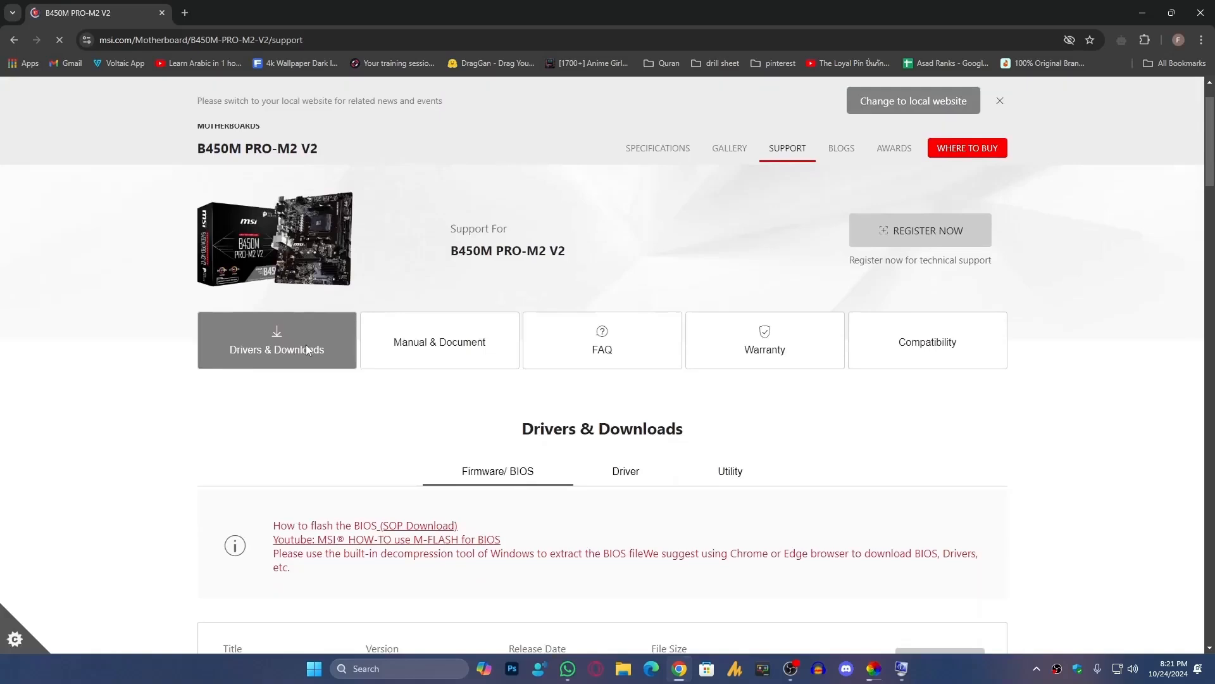
{"action": "scroll", "scroll_direction": "down", "scroll_amount": 3}
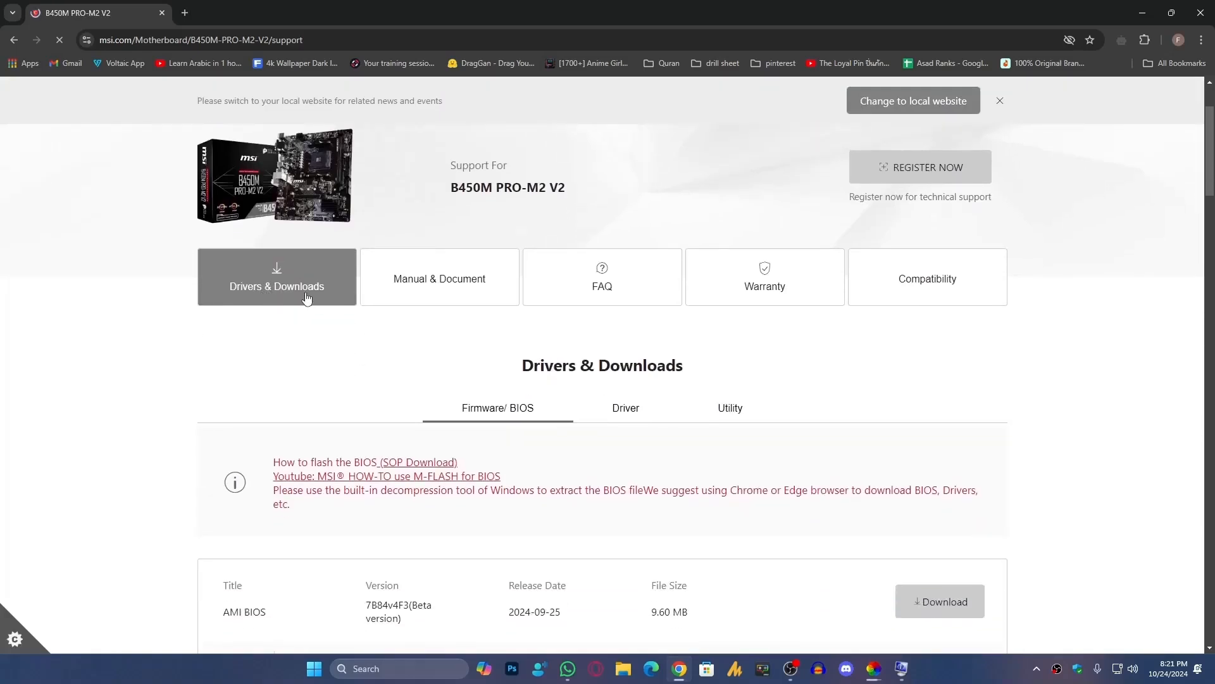
{"action": "scroll", "scroll_direction": "down", "scroll_amount": 3}
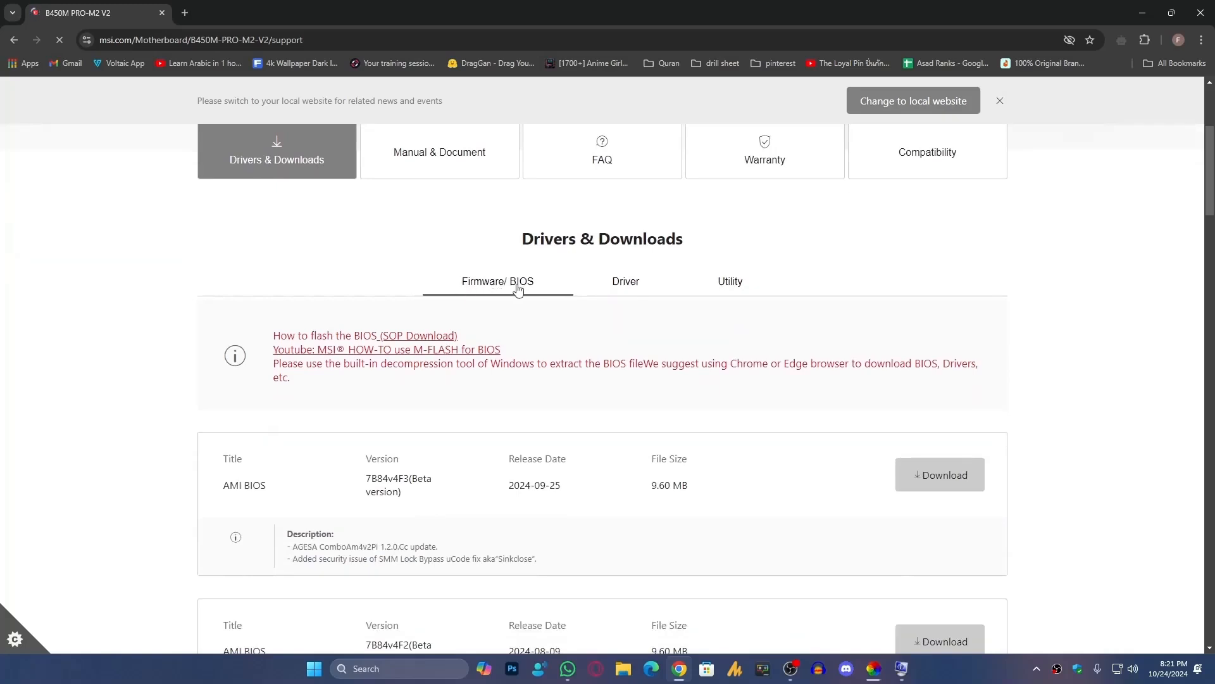
{"action": "scroll", "scroll_direction": "down", "scroll_amount": 3}
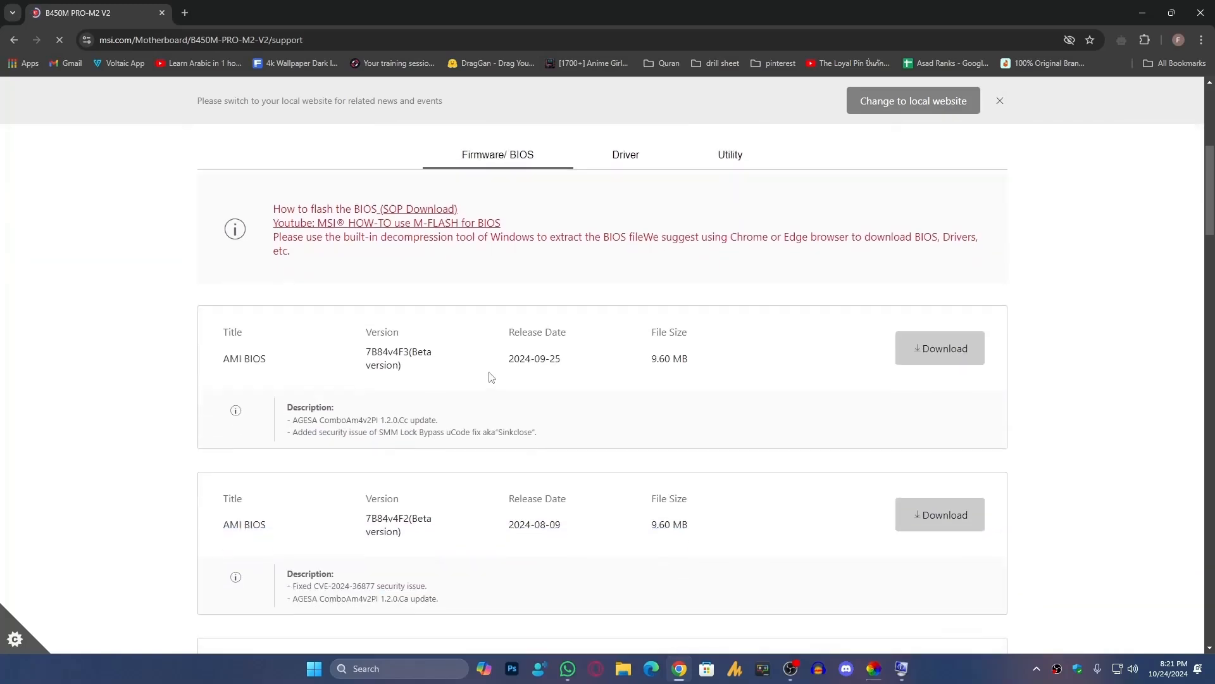
{"action": "scroll", "scroll_direction": "down", "scroll_amount": 3}
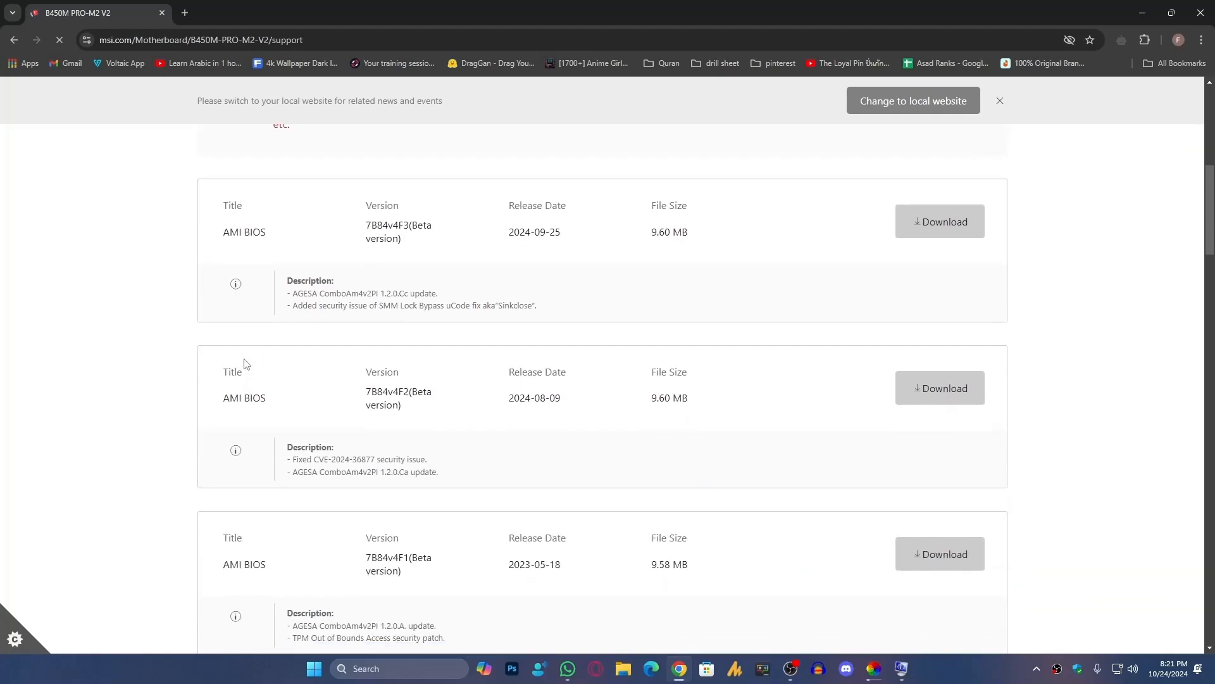
{"action": "scroll", "scroll_direction": "down", "scroll_amount": 3}
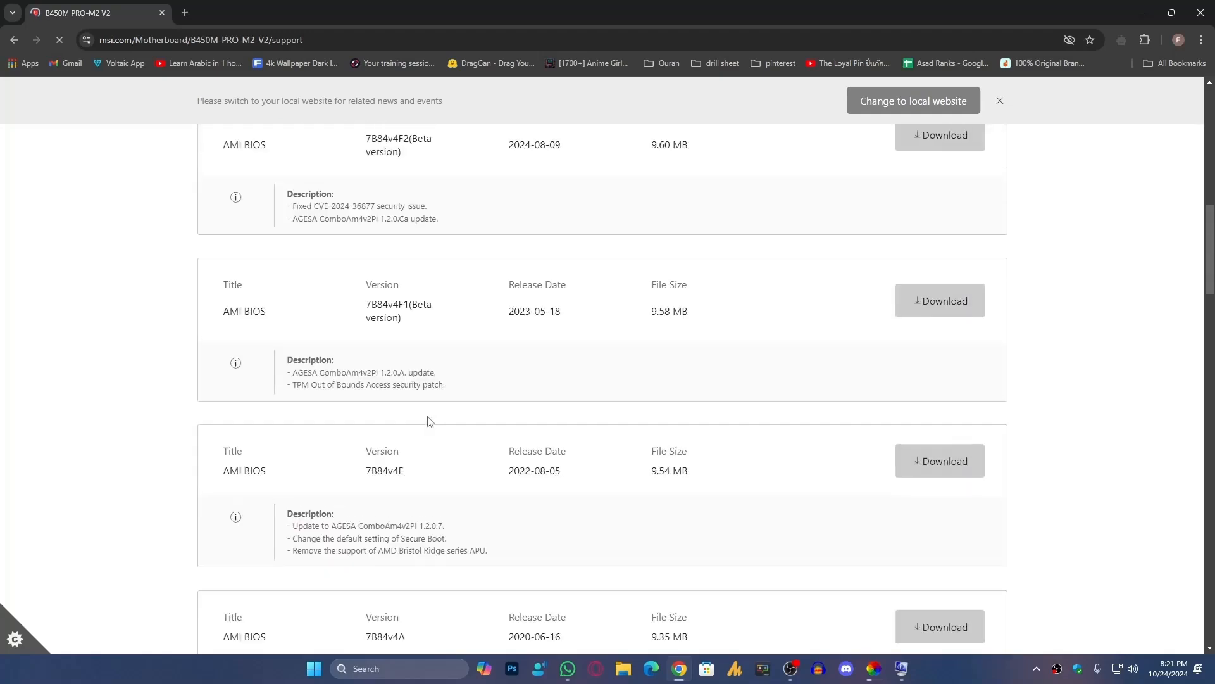
{"action": "scroll", "scroll_direction": "up", "scroll_amount": 3}
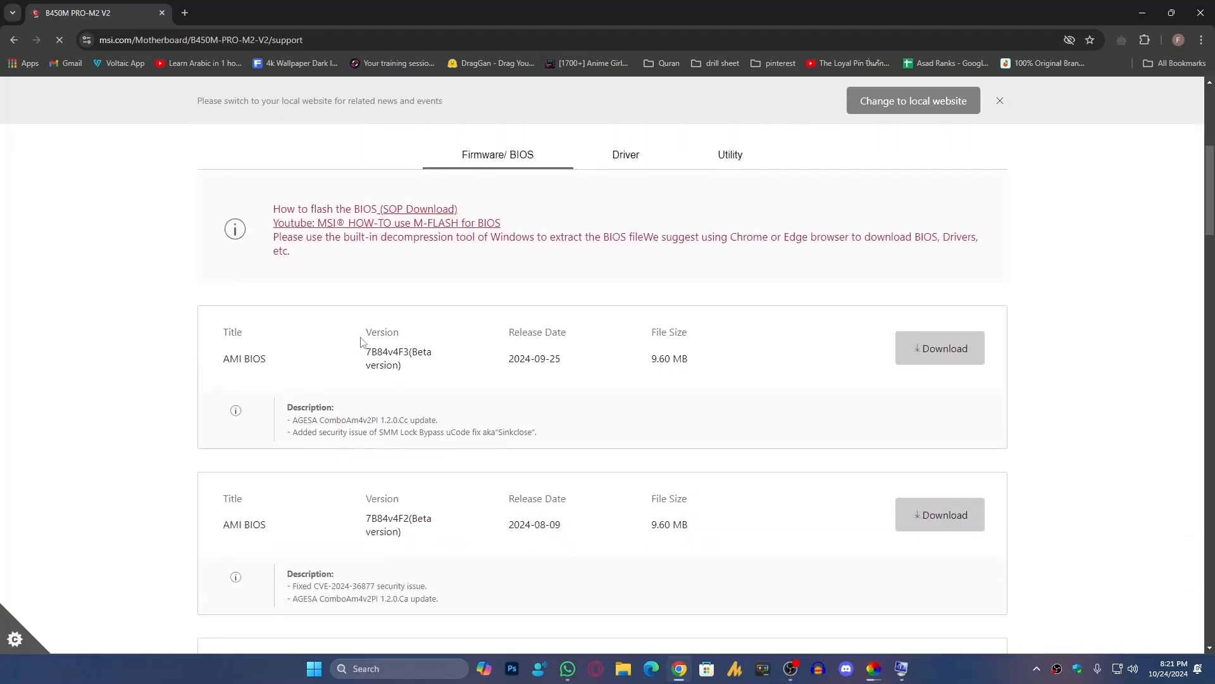
{"action": "mouse_move", "coordinate": [471, 381]}
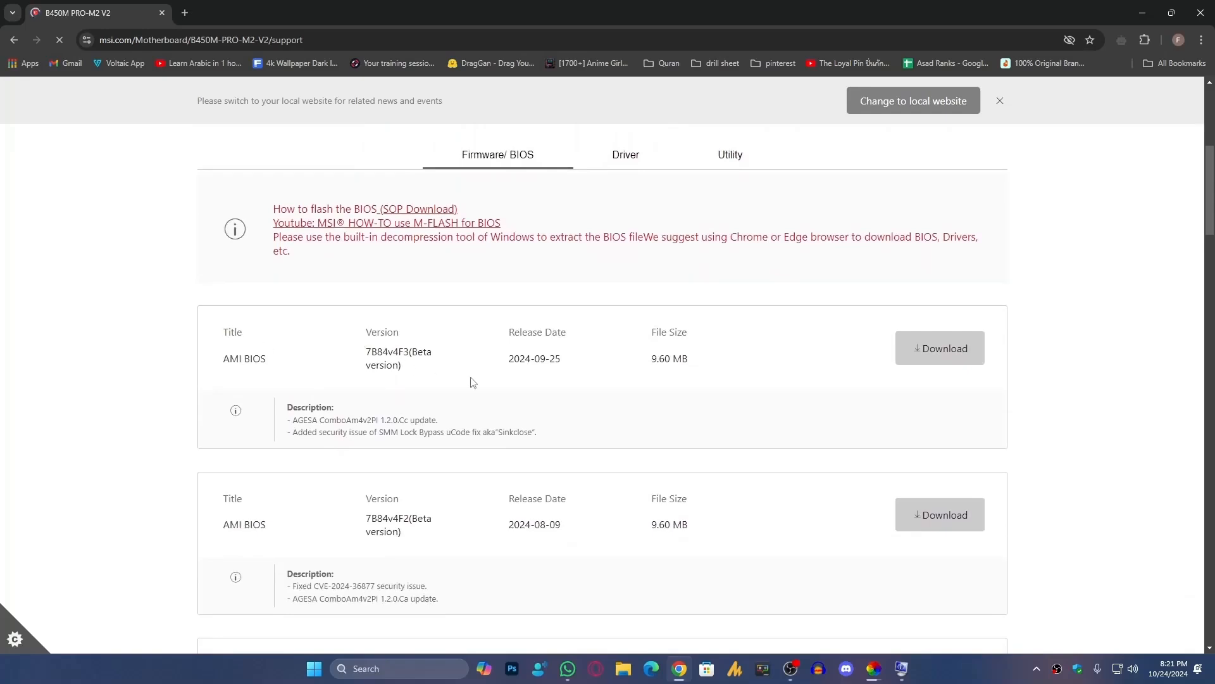
{"action": "mouse_move", "coordinate": [560, 361]}
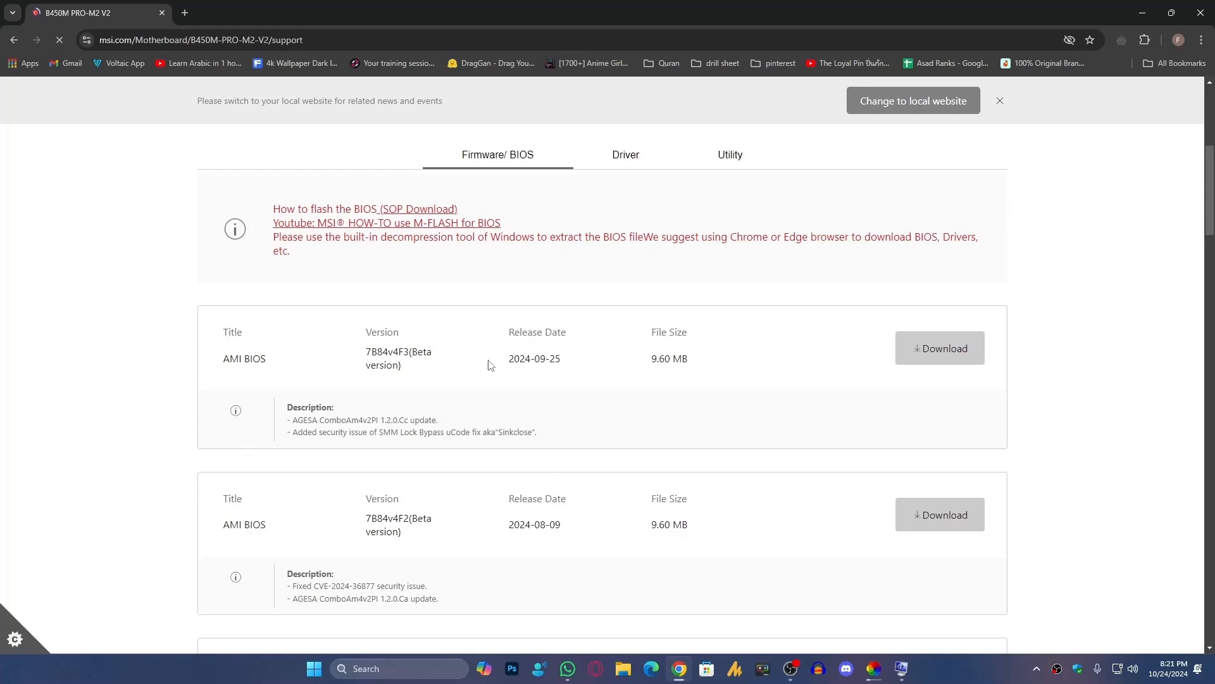
{"action": "left_click", "coordinate": [313, 669]}
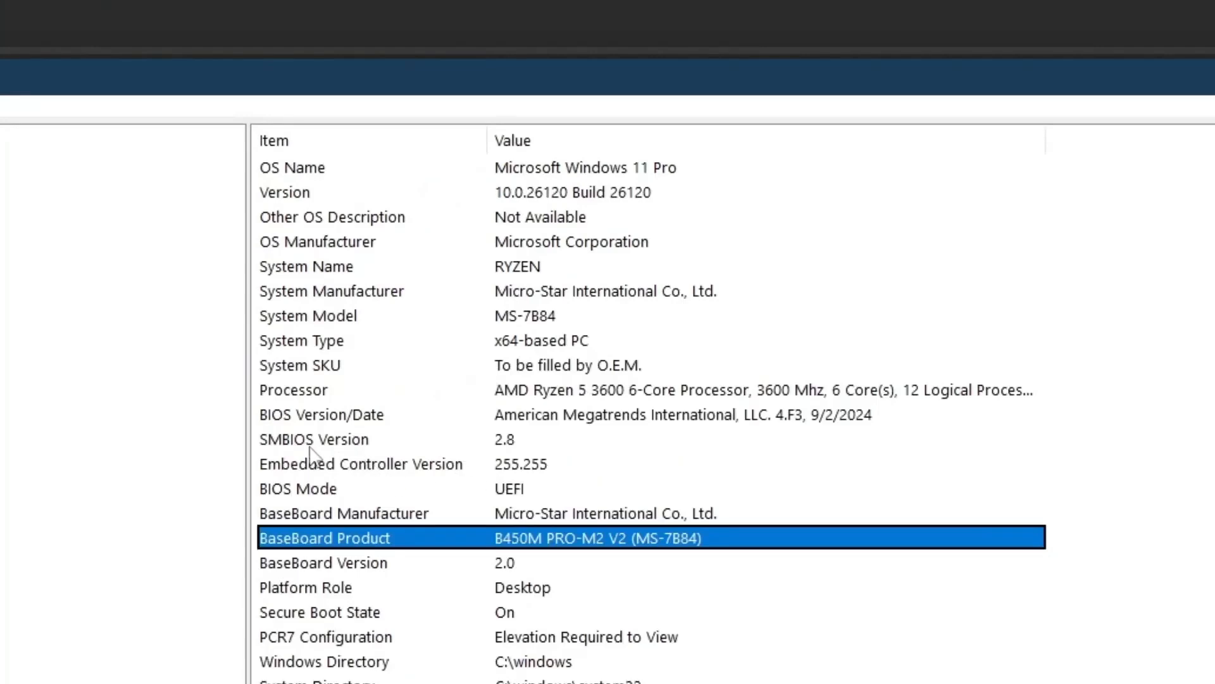
- Highlight the BIOS Version/Date row showing 4.F3 from 9/2/2024
{"action": "left_click", "coordinate": [348, 414]}
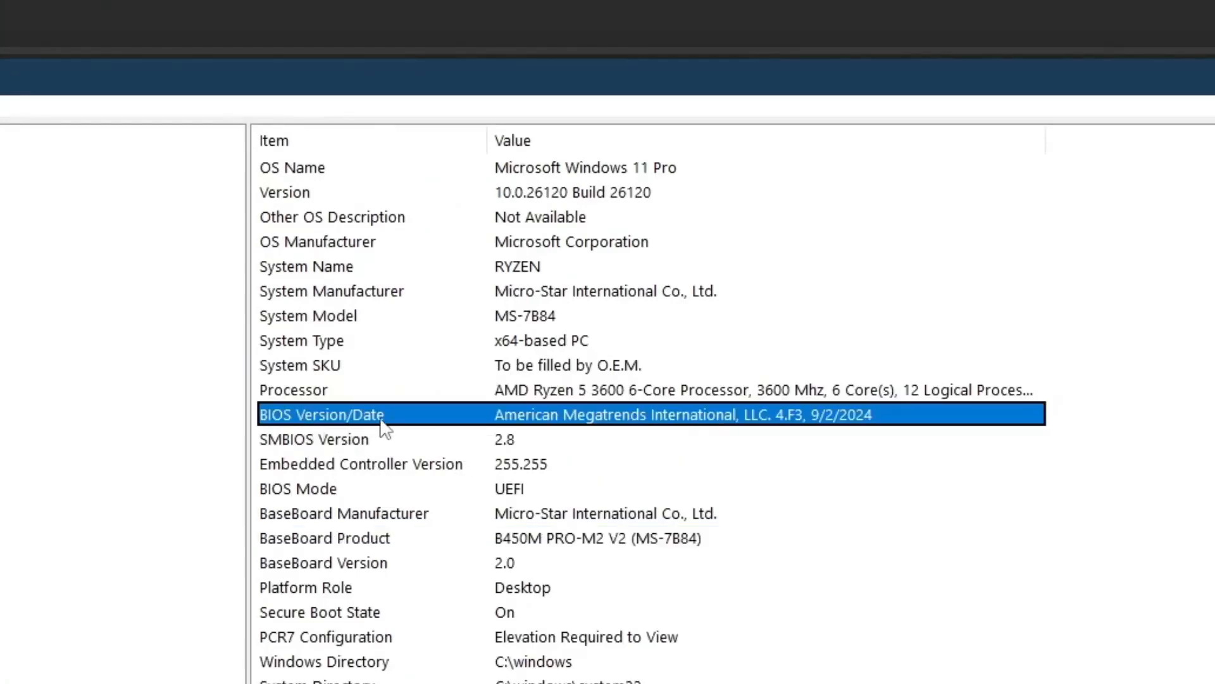
{"action": "mouse_move", "coordinate": [794, 431]}
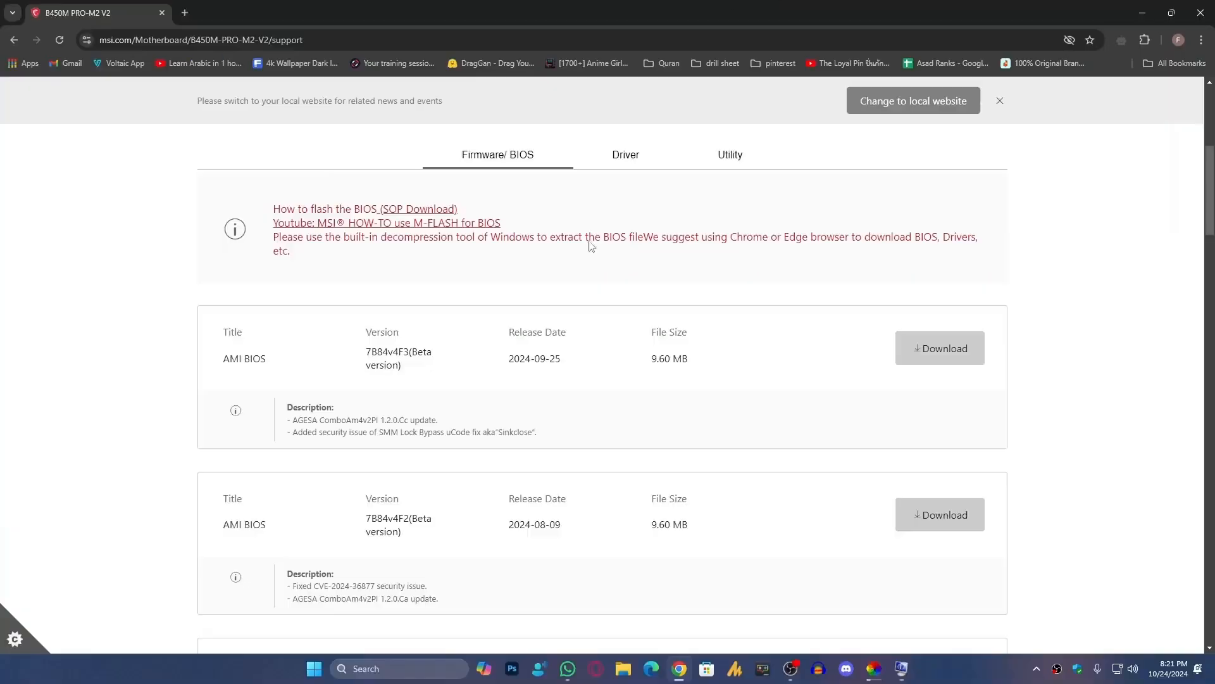
{"action": "mouse_move", "coordinate": [404, 354]}
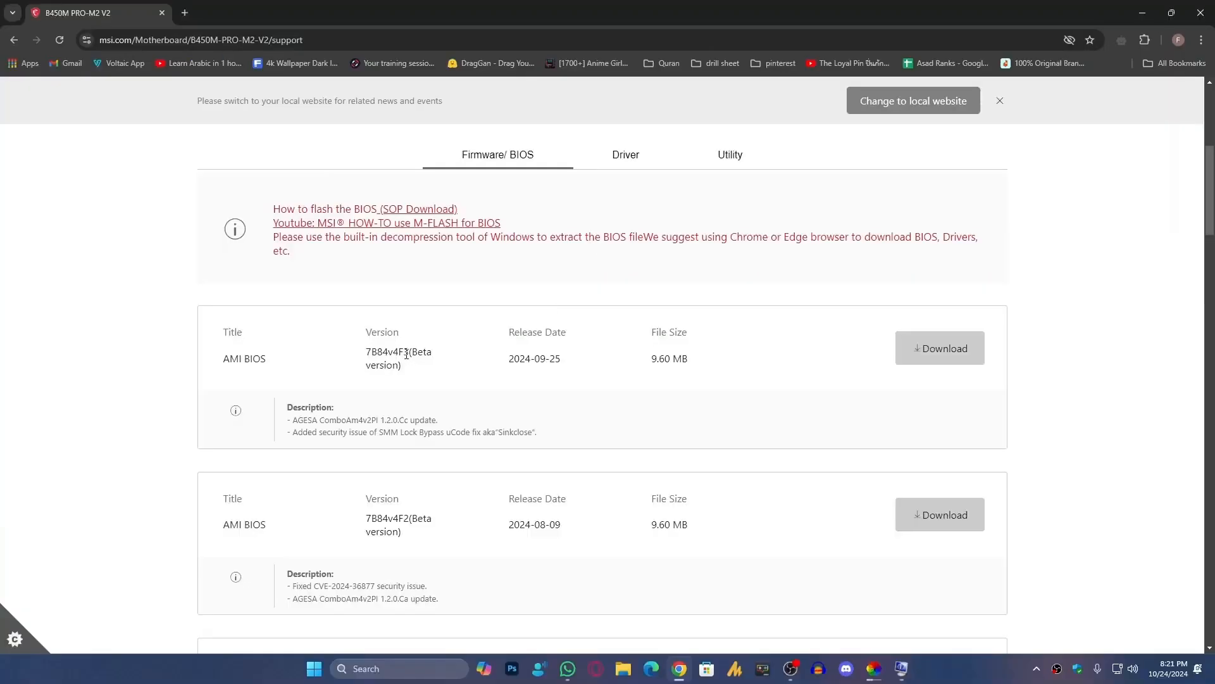
- Select BIOS version 7B84v4F3 and open MSI's M-FLASH BIOS update YouTube video
{"action": "double_click", "coordinate": [398, 352]}
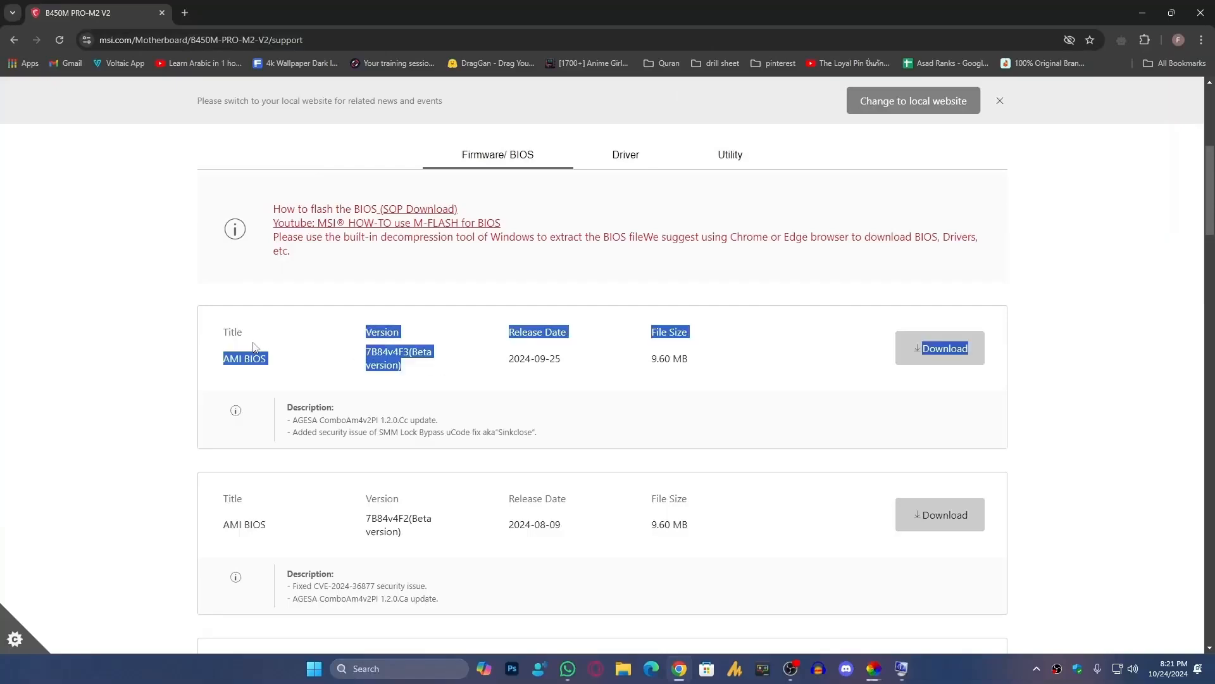
{"action": "scroll", "scroll_direction": "down", "scroll_amount": 3}
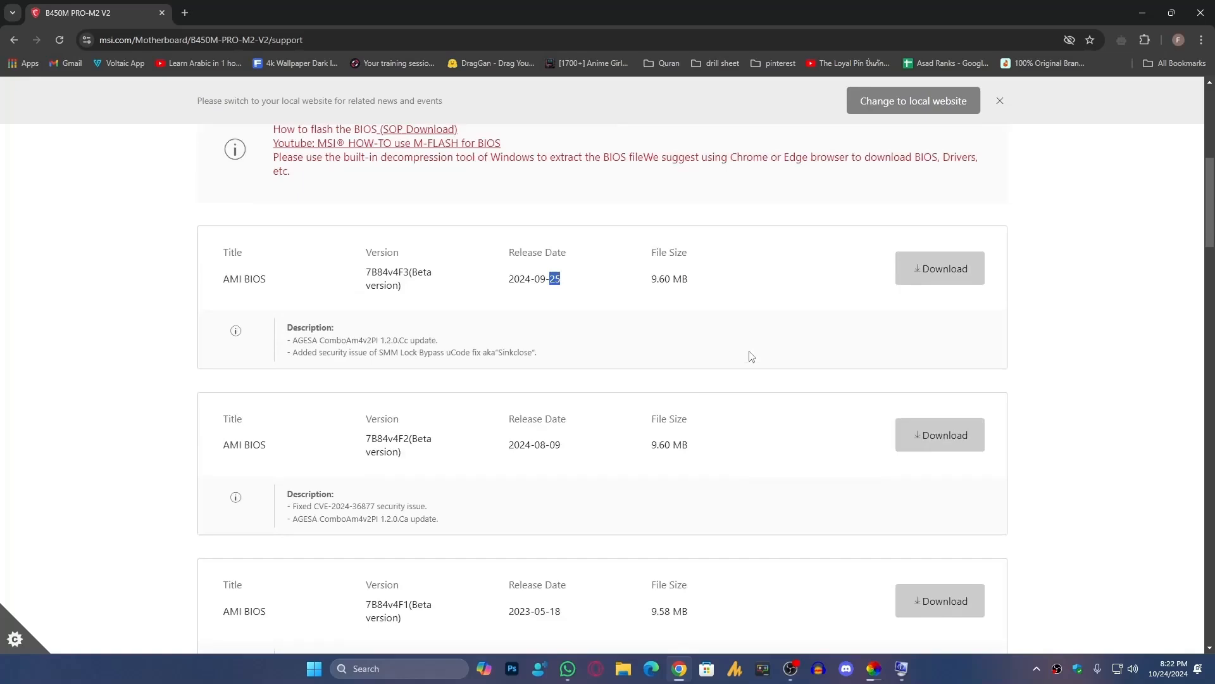
{"action": "scroll", "scroll_direction": "up", "scroll_amount": 3}
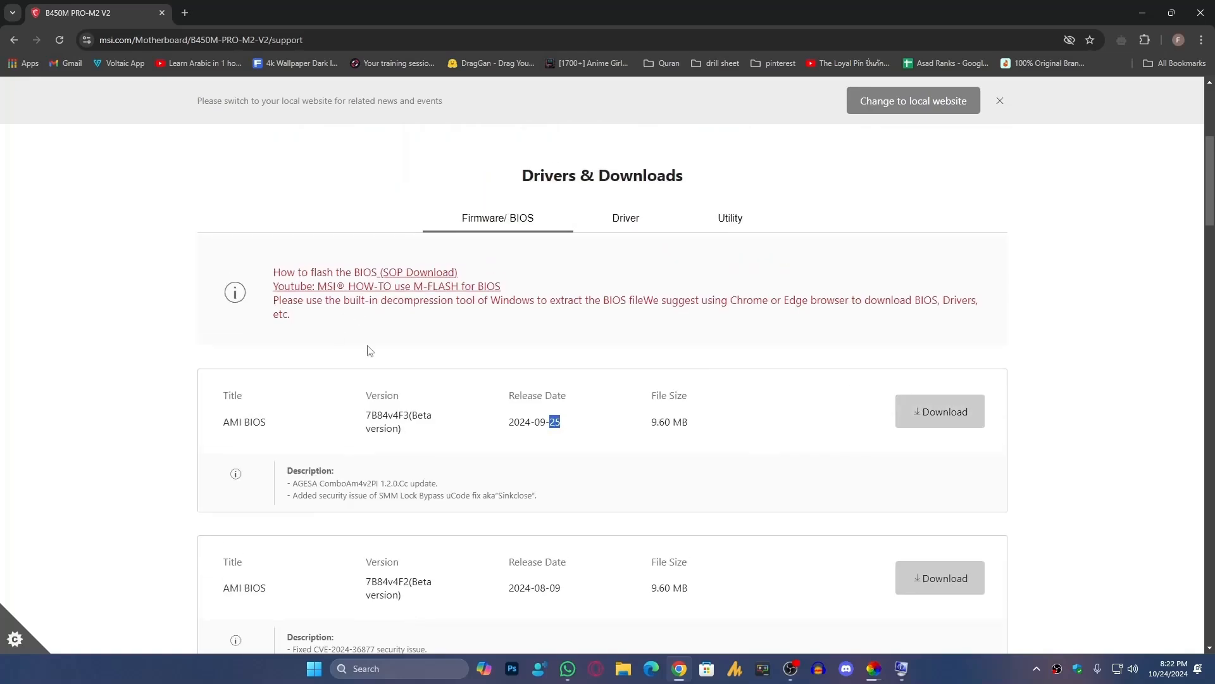
{"action": "mouse_move", "coordinate": [308, 274]}
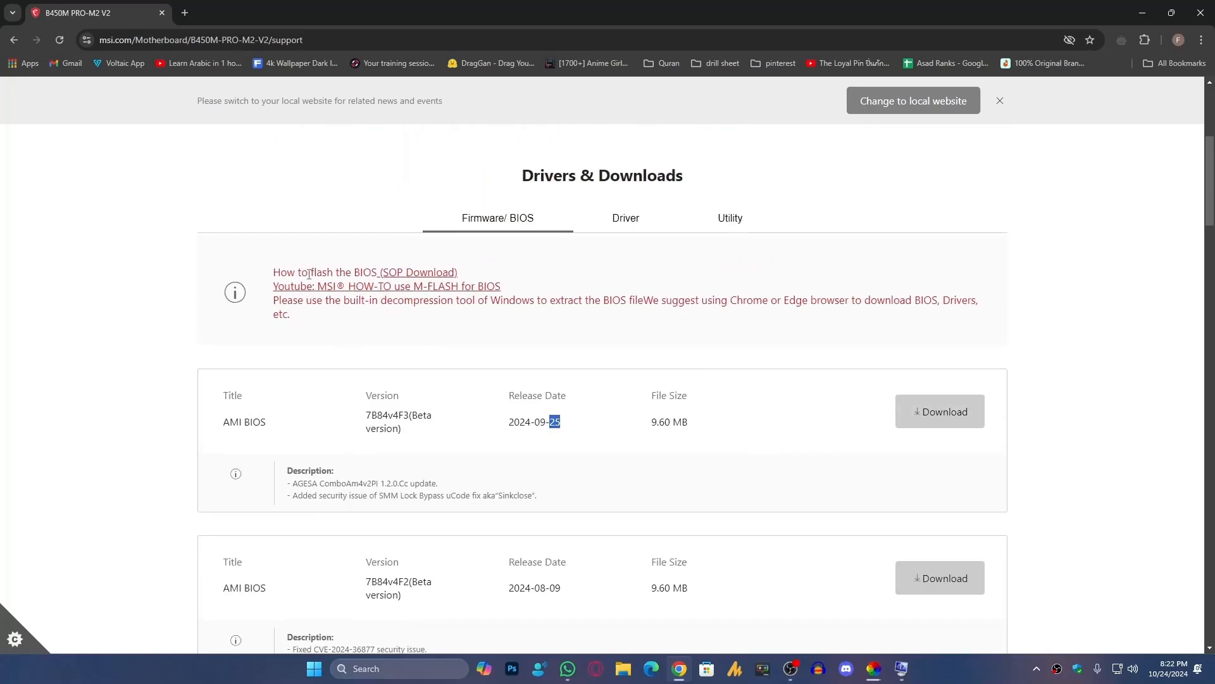
{"action": "mouse_move", "coordinate": [456, 276]}
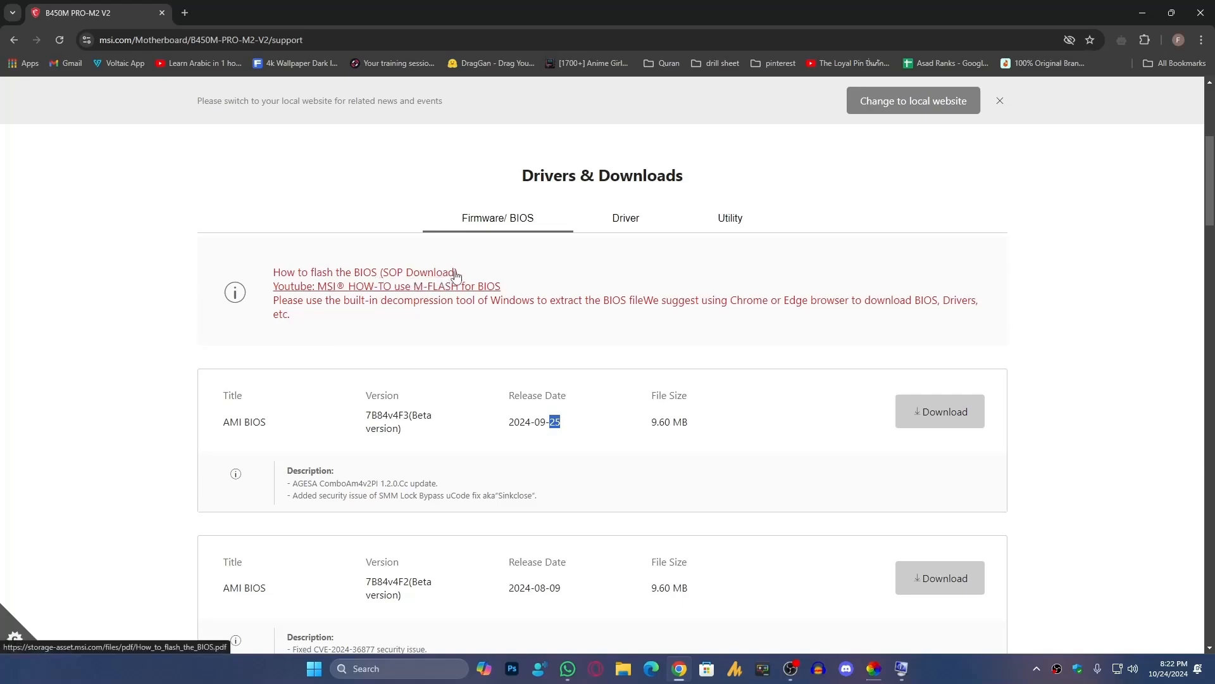
{"action": "mouse_move", "coordinate": [376, 290]}
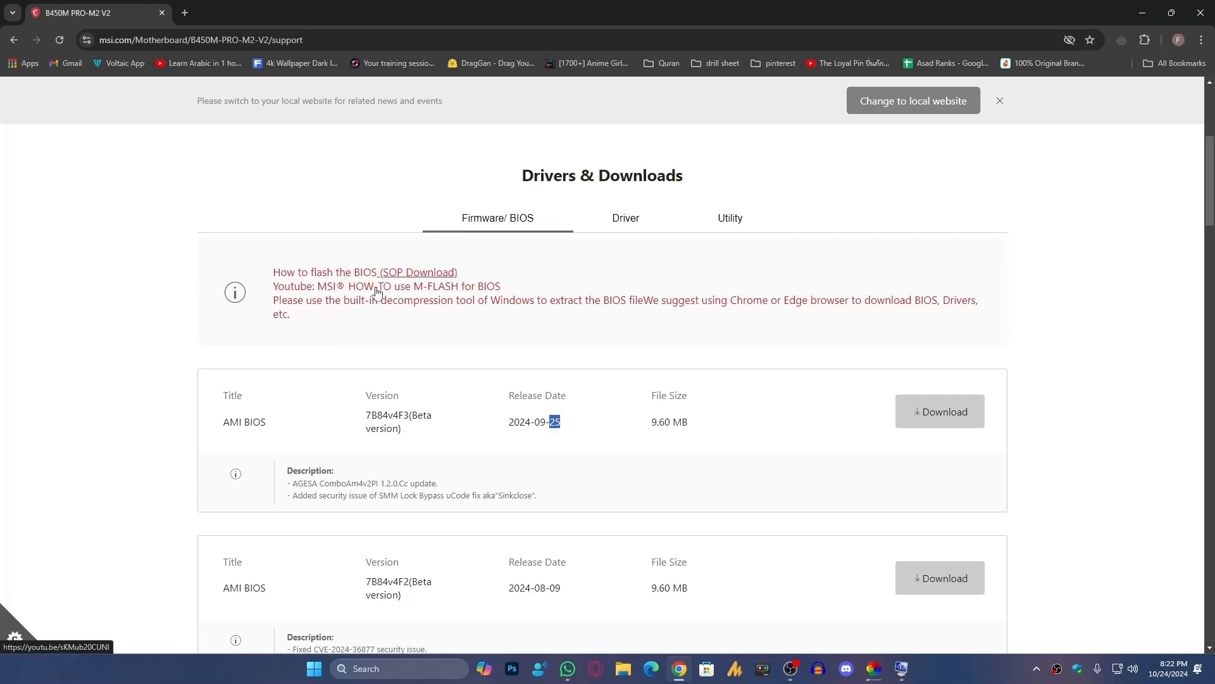
{"action": "left_click", "coordinate": [408, 291]}
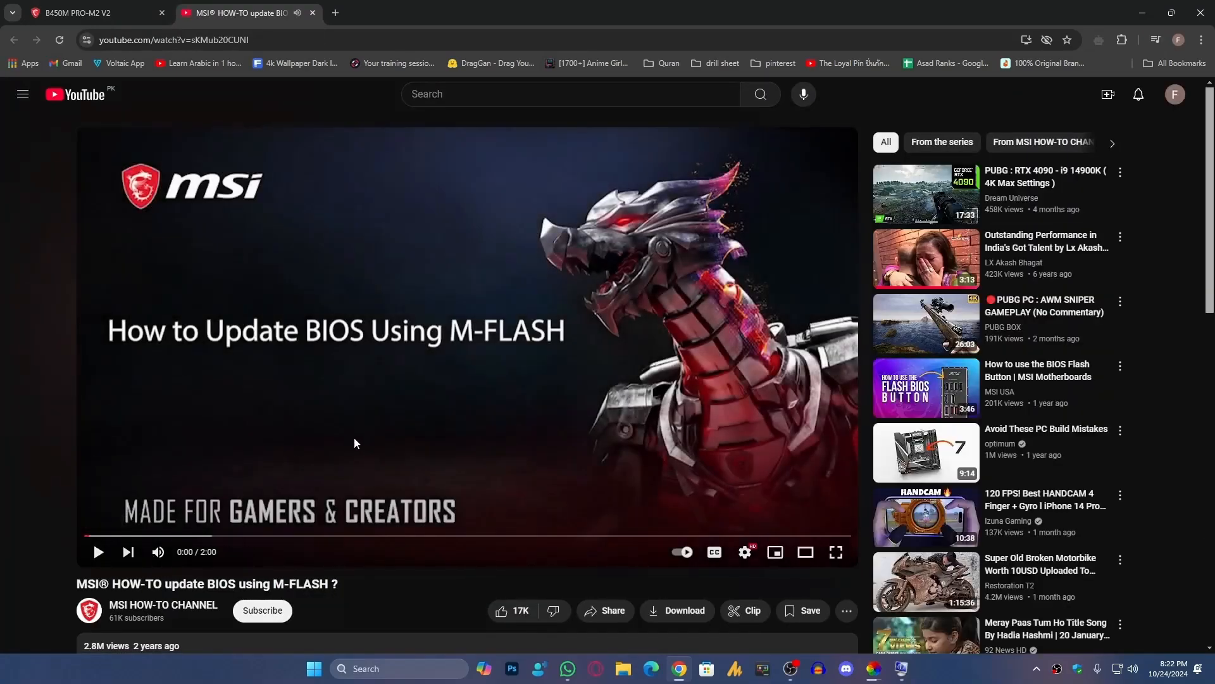
{"action": "mouse_move", "coordinate": [486, 416]}
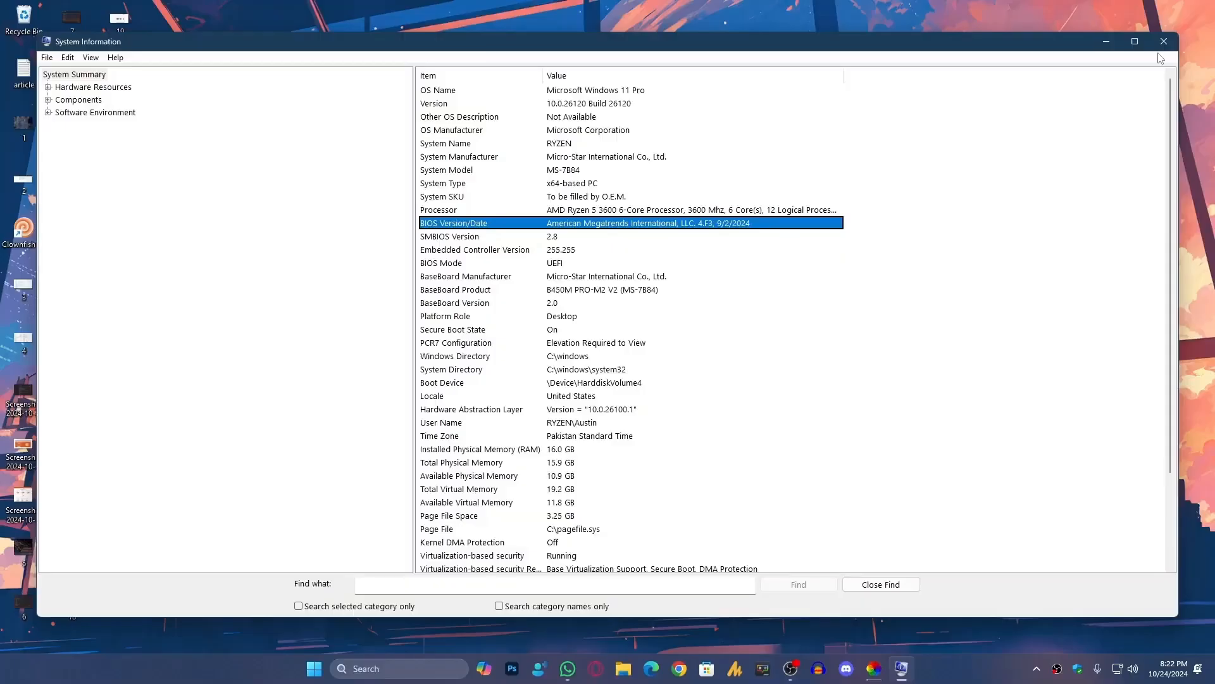
- Close the System Information window to leave a clear desktop
{"action": "left_click", "coordinate": [1163, 41]}
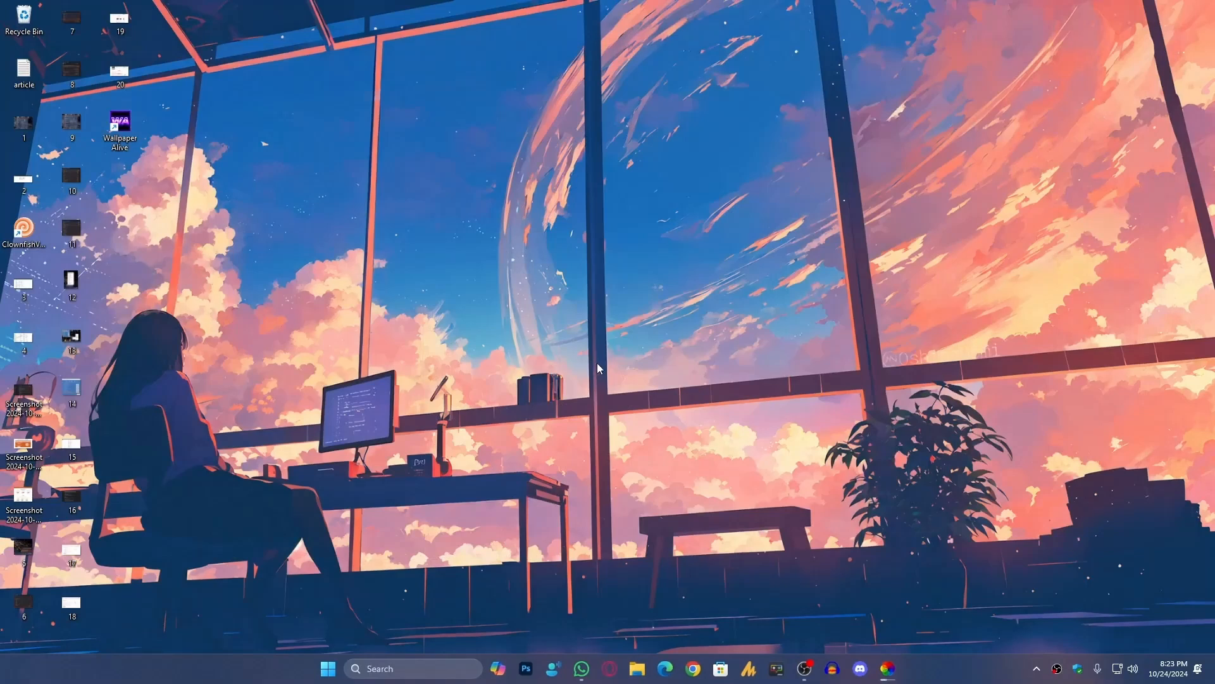
{"action": "mouse_move", "coordinate": [600, 346]}
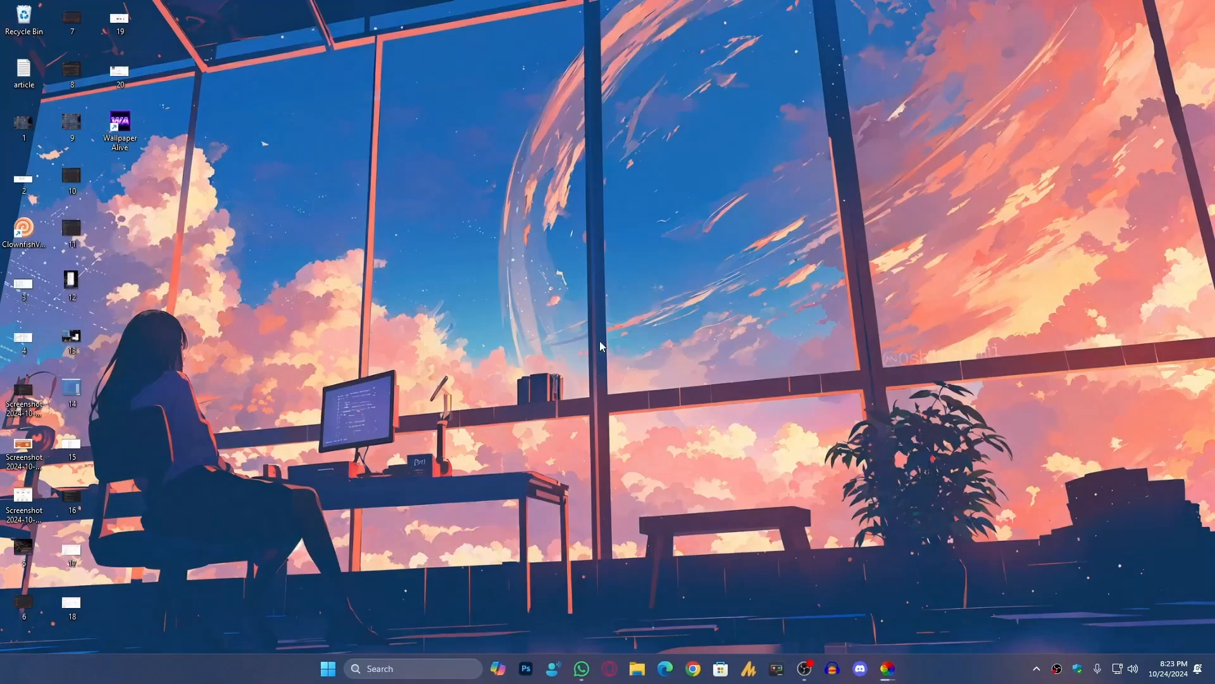